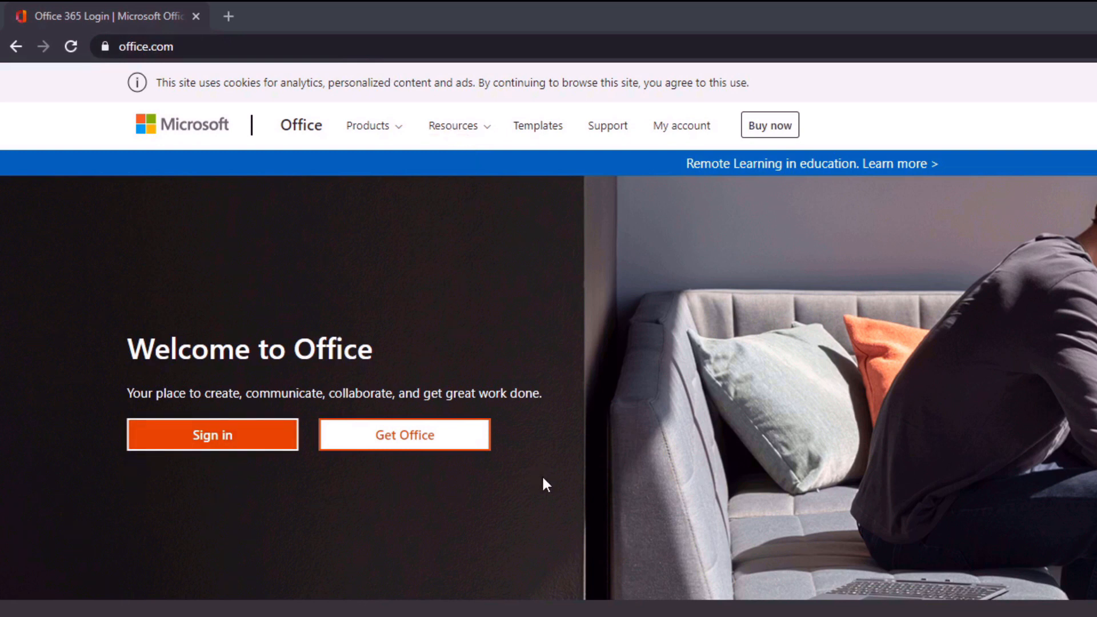
mouse_move(272, 461)
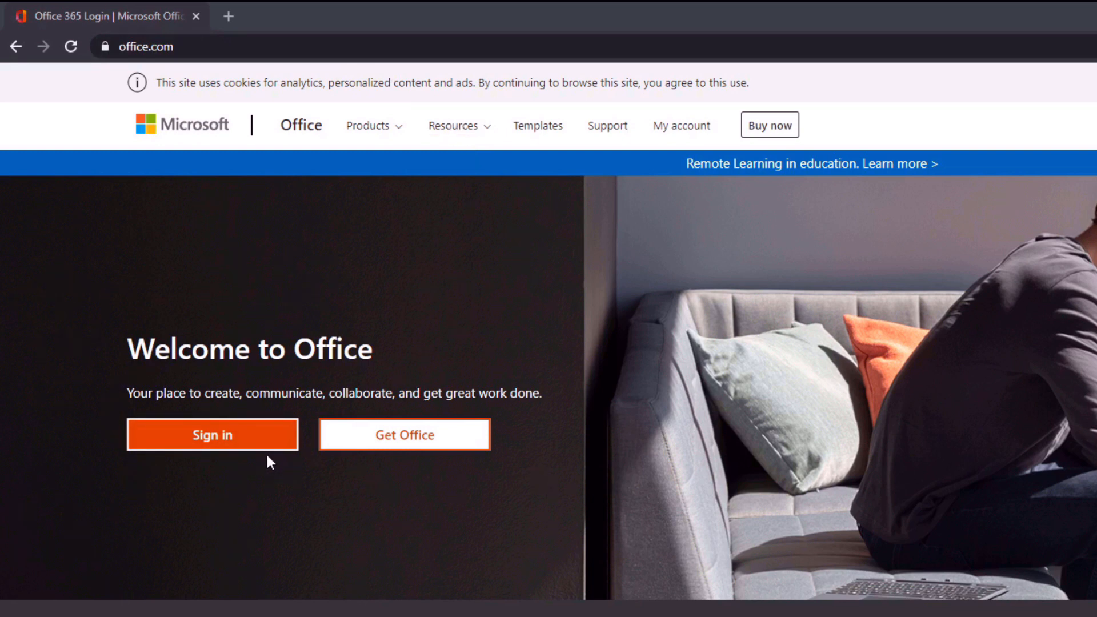
mouse_move(431, 451)
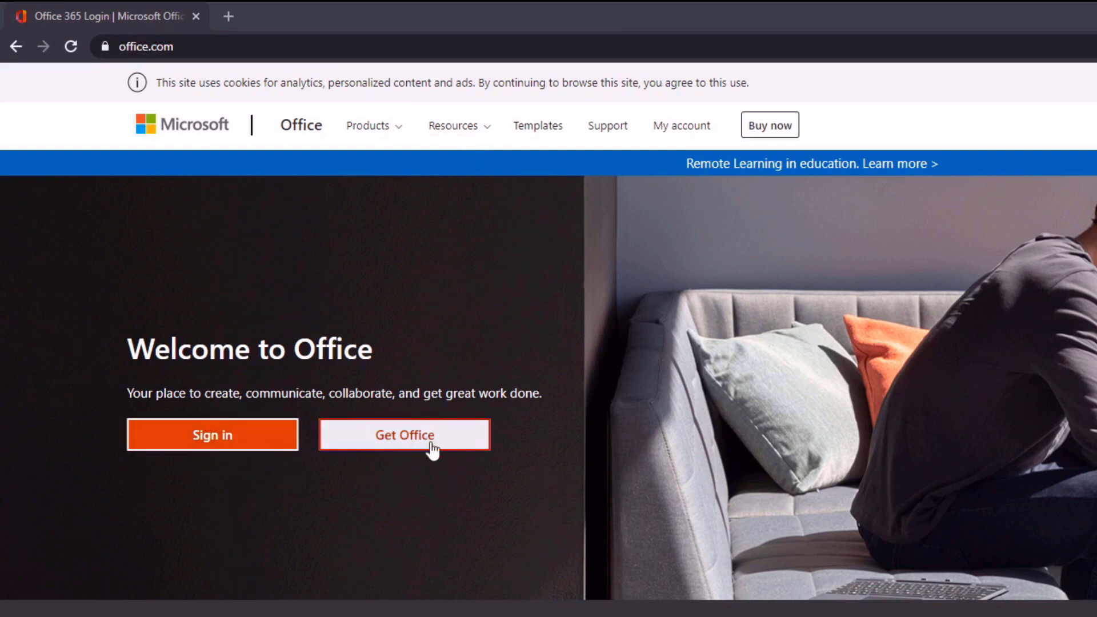
mouse_move(400, 461)
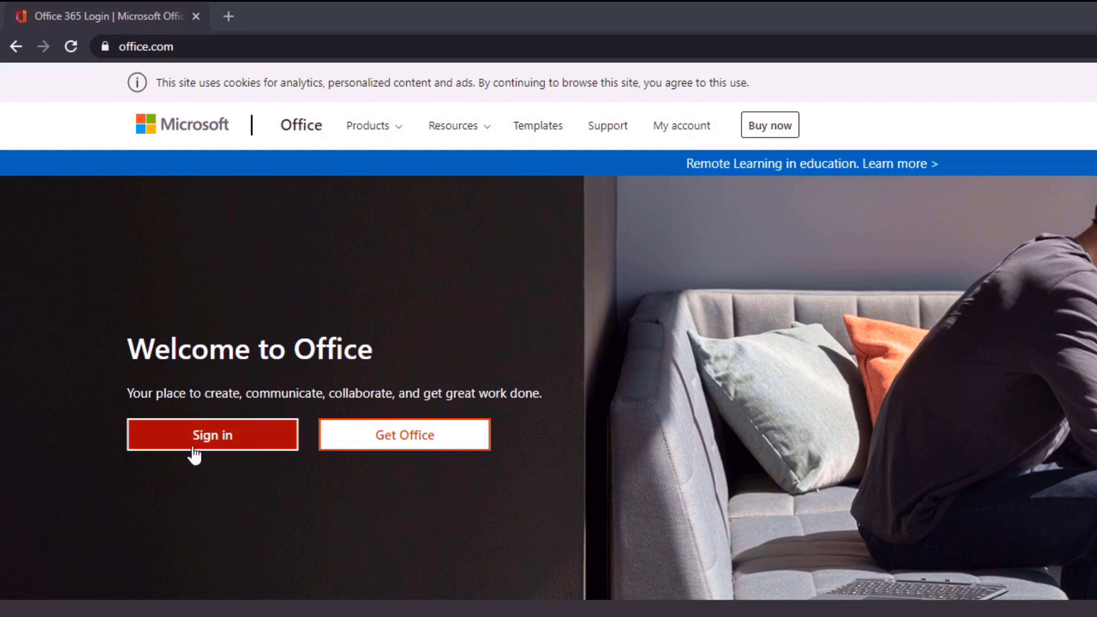
mouse_move(198, 448)
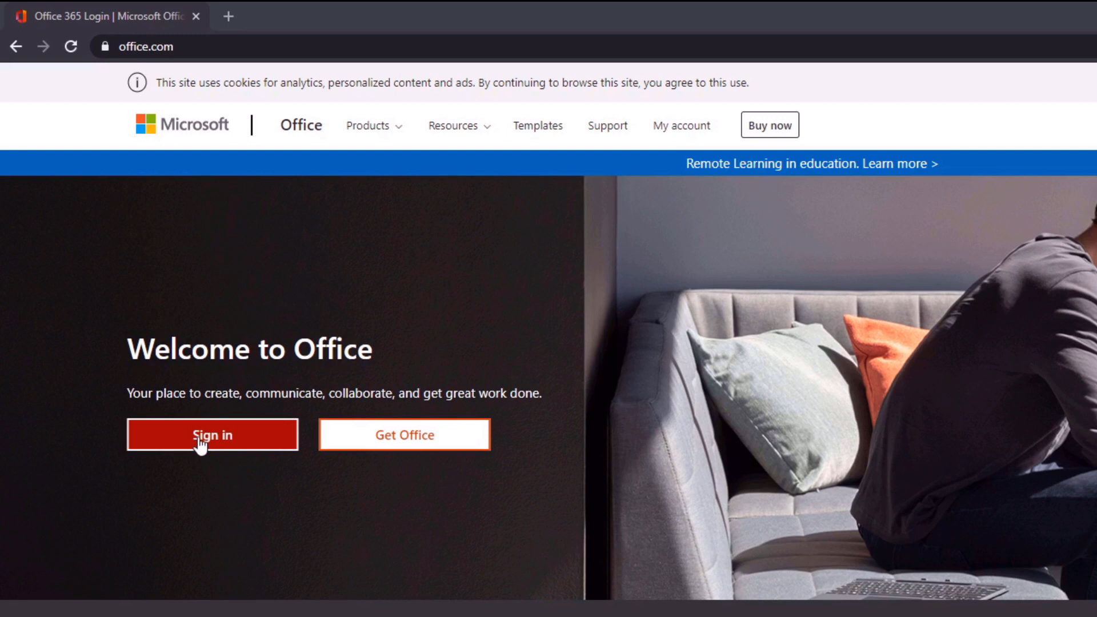
mouse_move(207, 452)
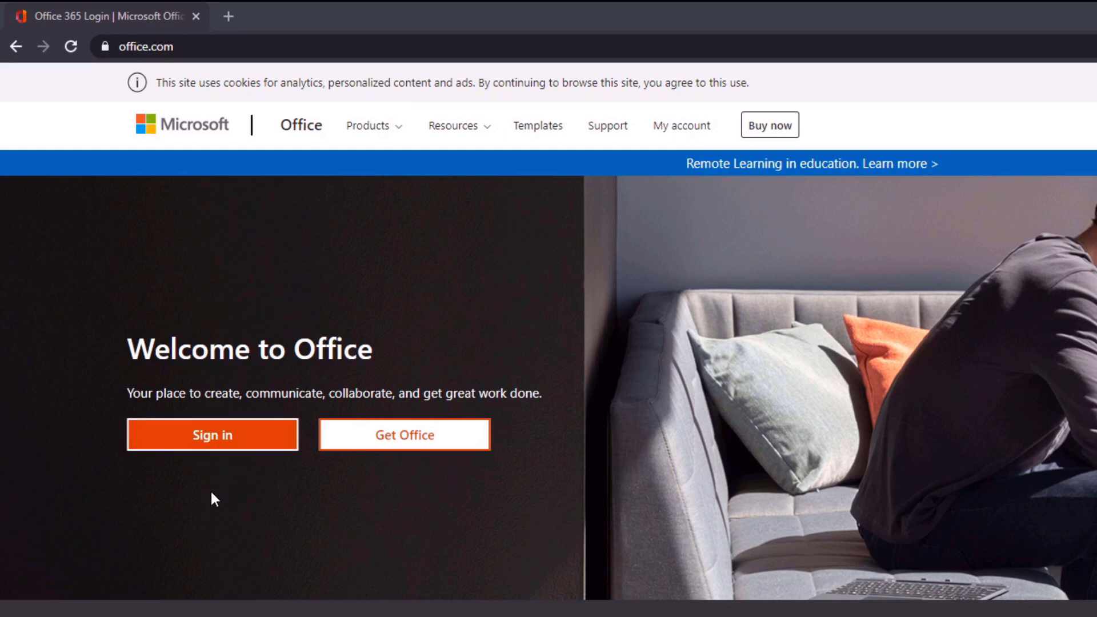
mouse_move(218, 476)
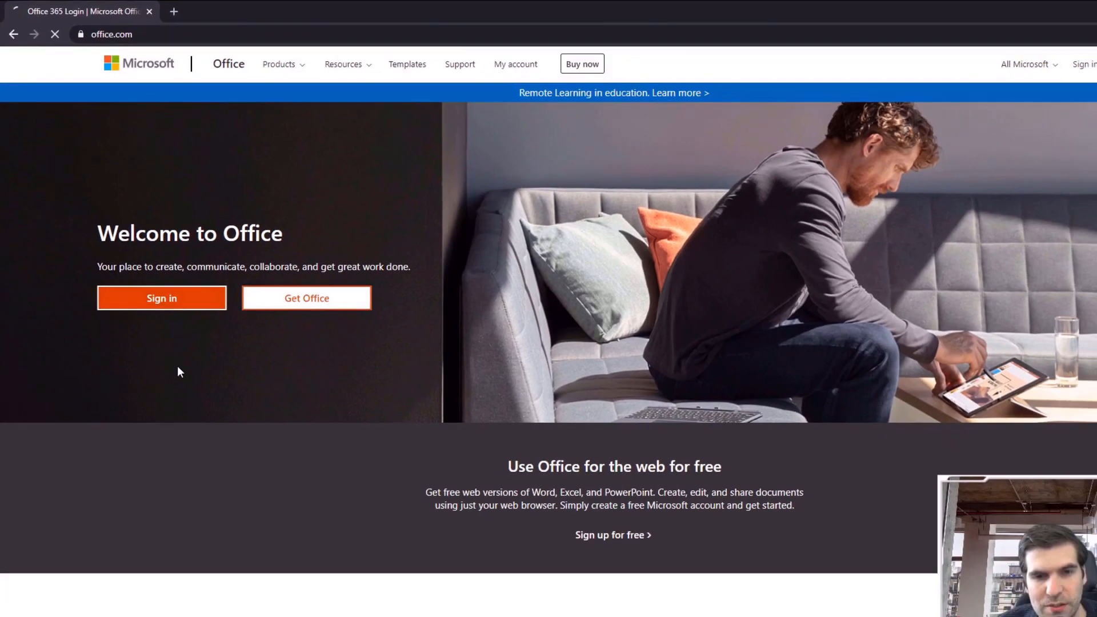
click(161, 297)
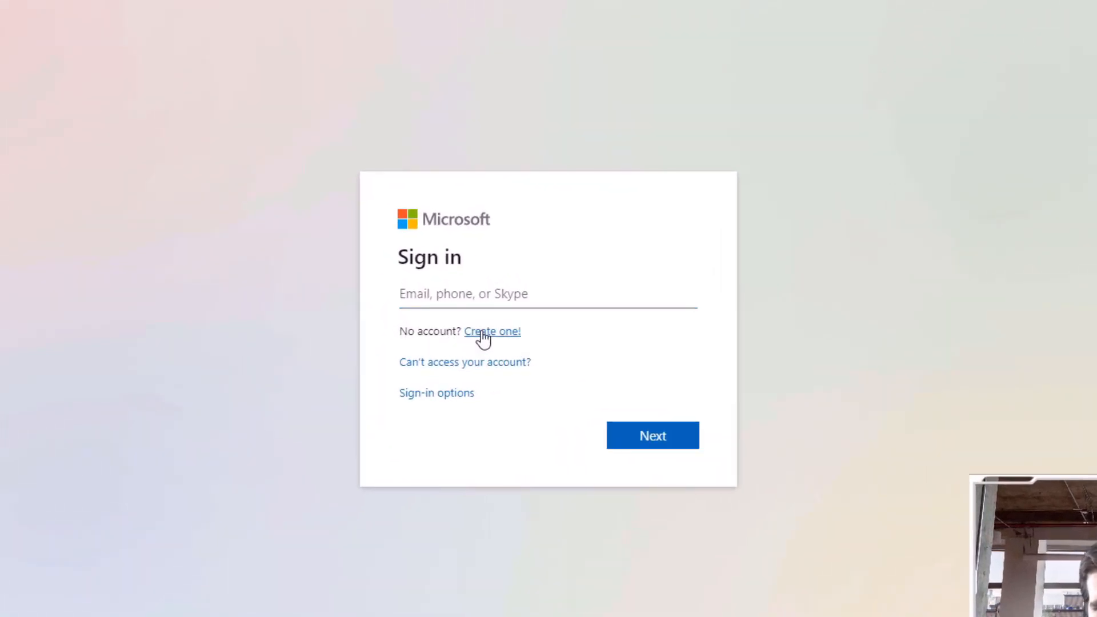
click(491, 331)
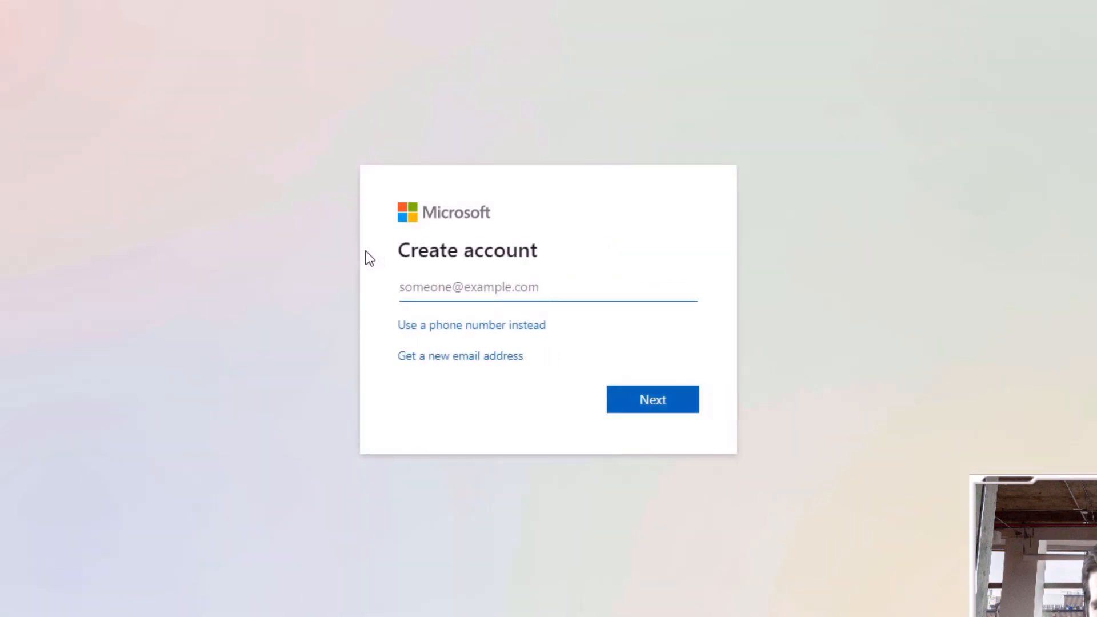
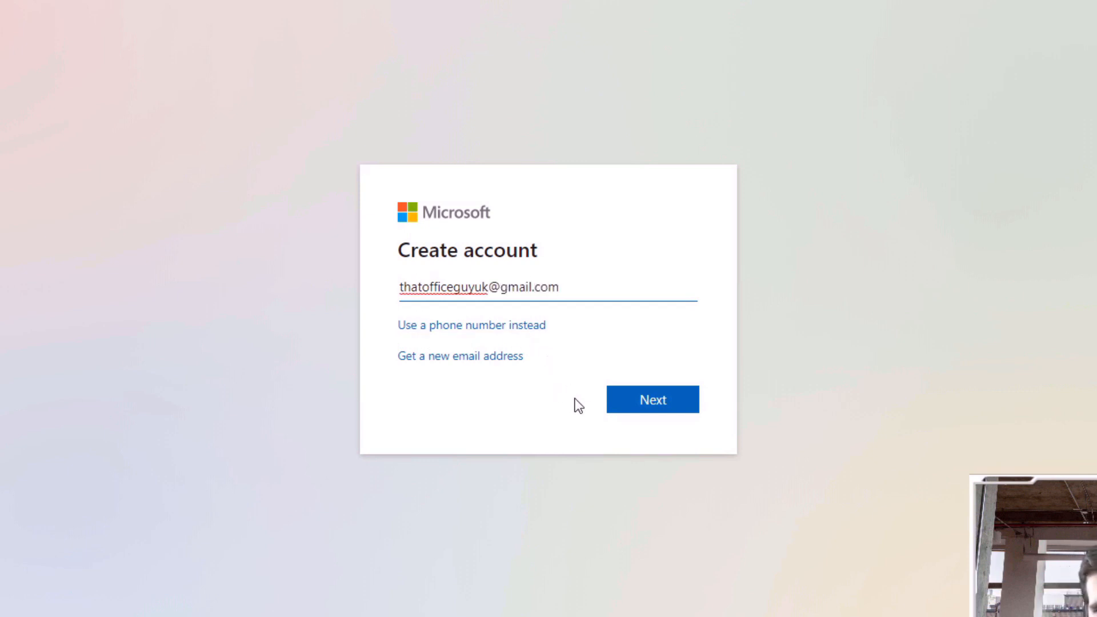
Submit the email and password, then choose the birth month, day and year
click(651, 399)
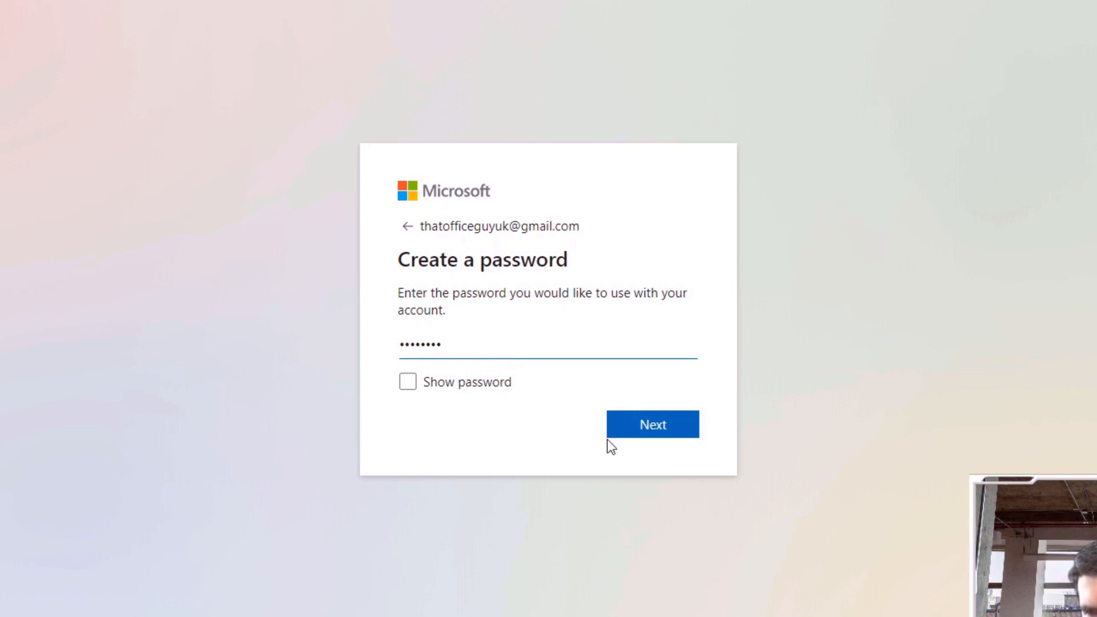
click(650, 424)
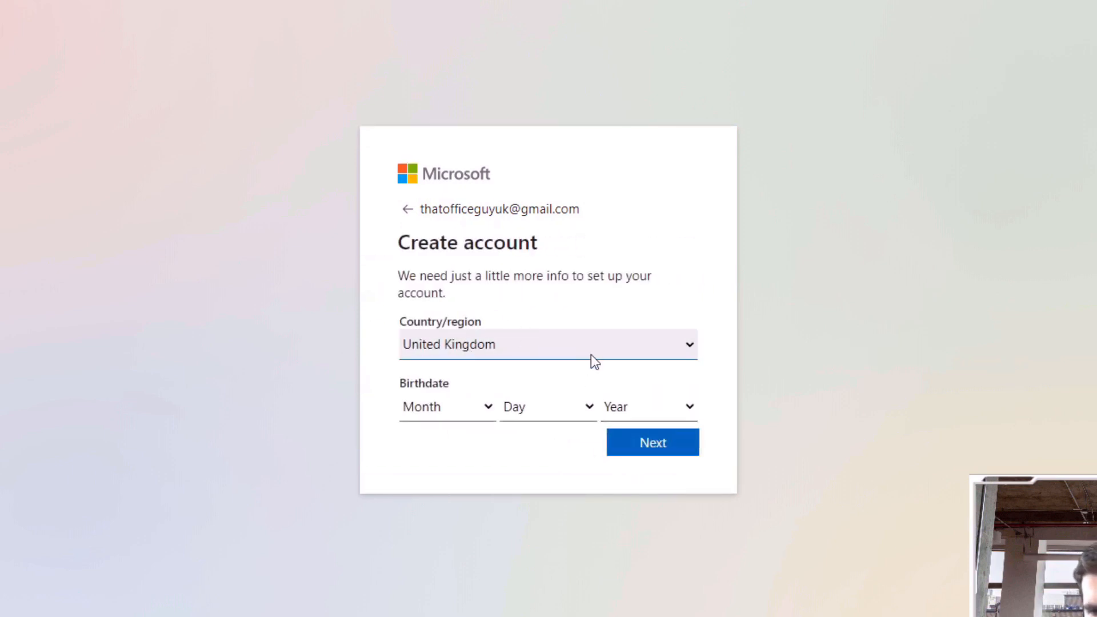
click(446, 407)
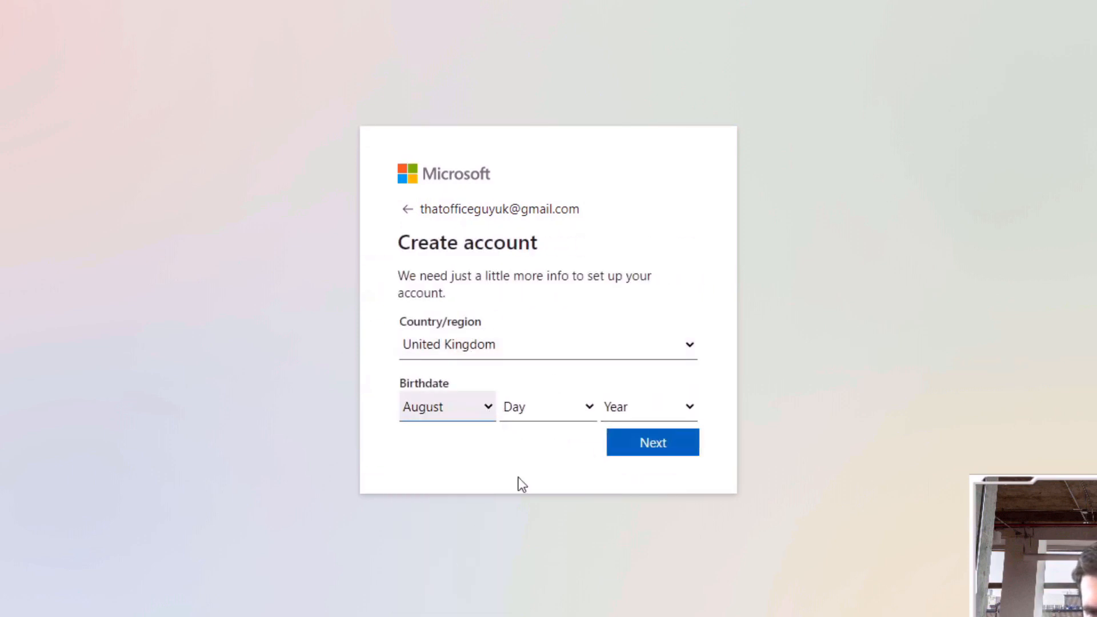
click(548, 406)
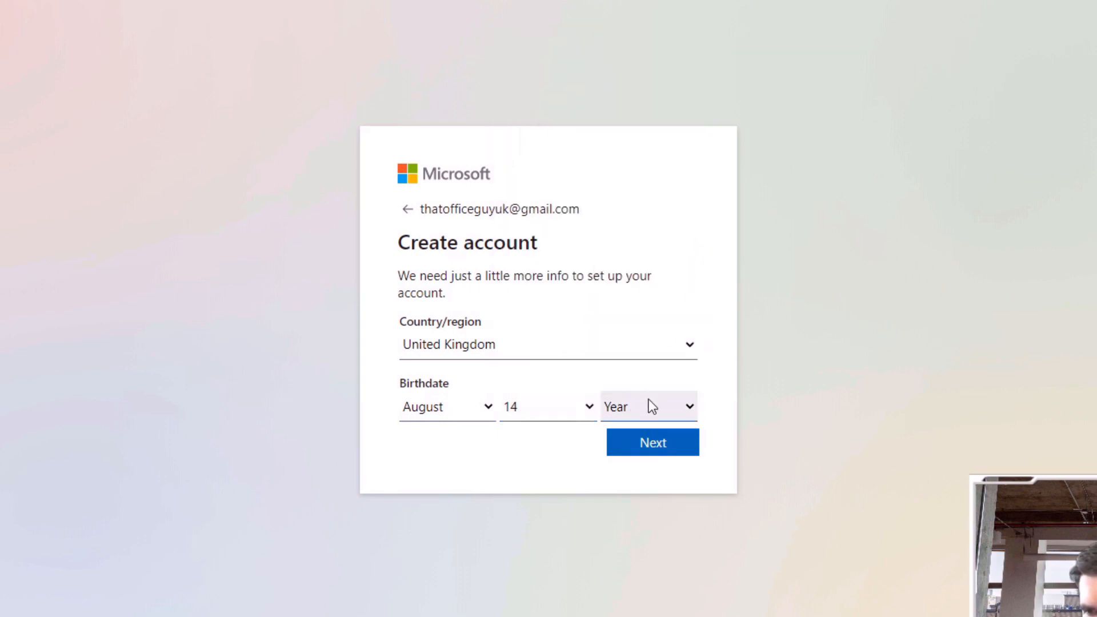
click(647, 407)
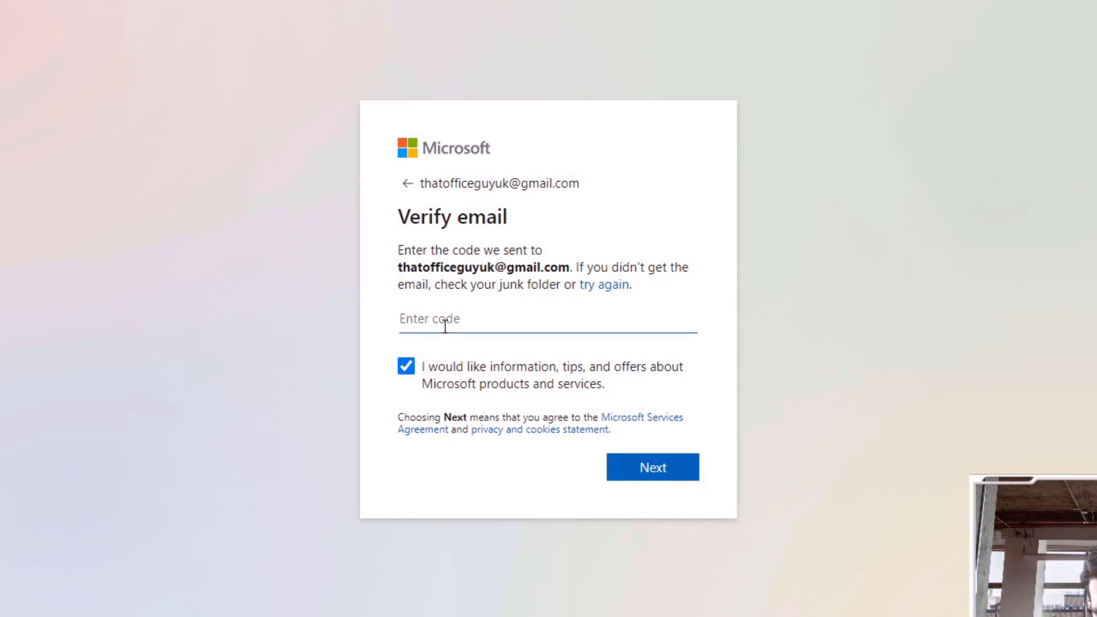
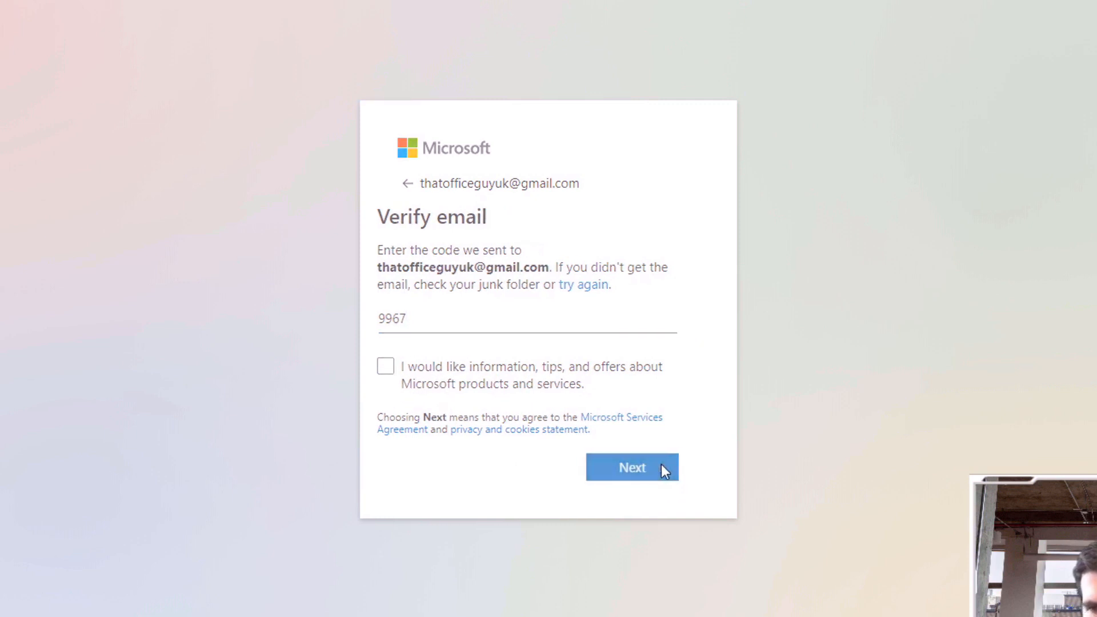
Submit the emailed verification code ending in 99
click(629, 466)
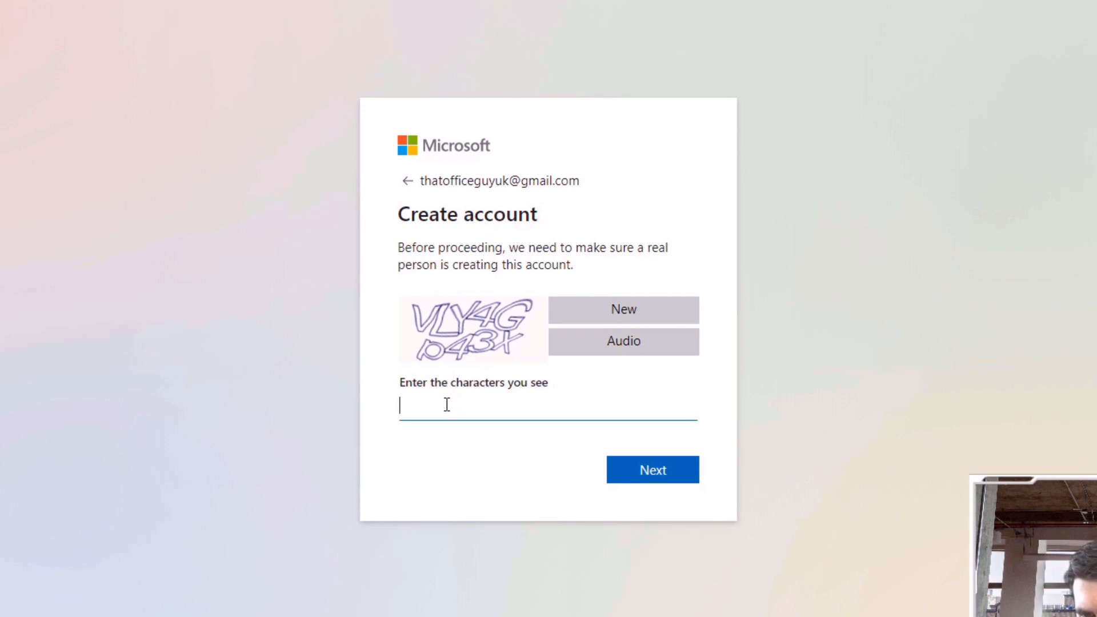
Pass the human check with the picture characters VLY4GP43X
text(VL)
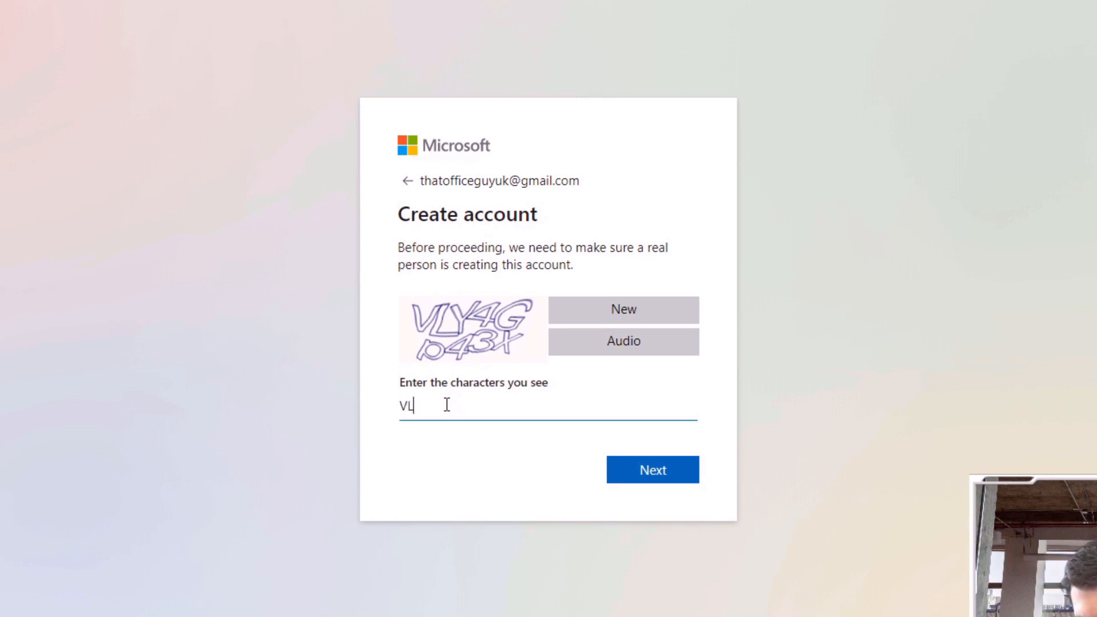
text(Y4G)
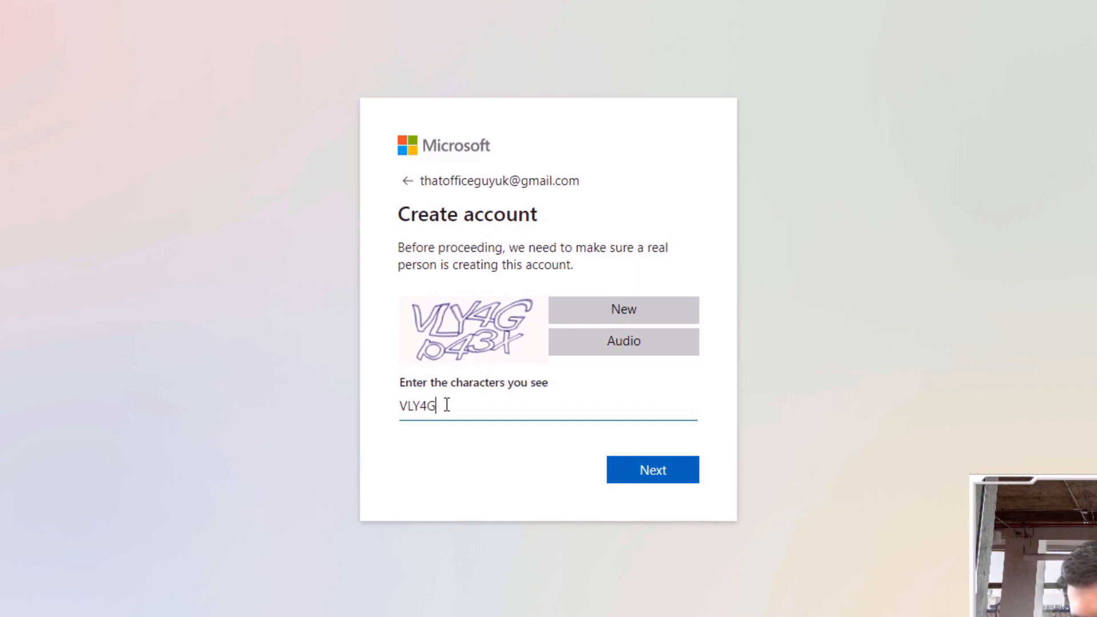
text(P)
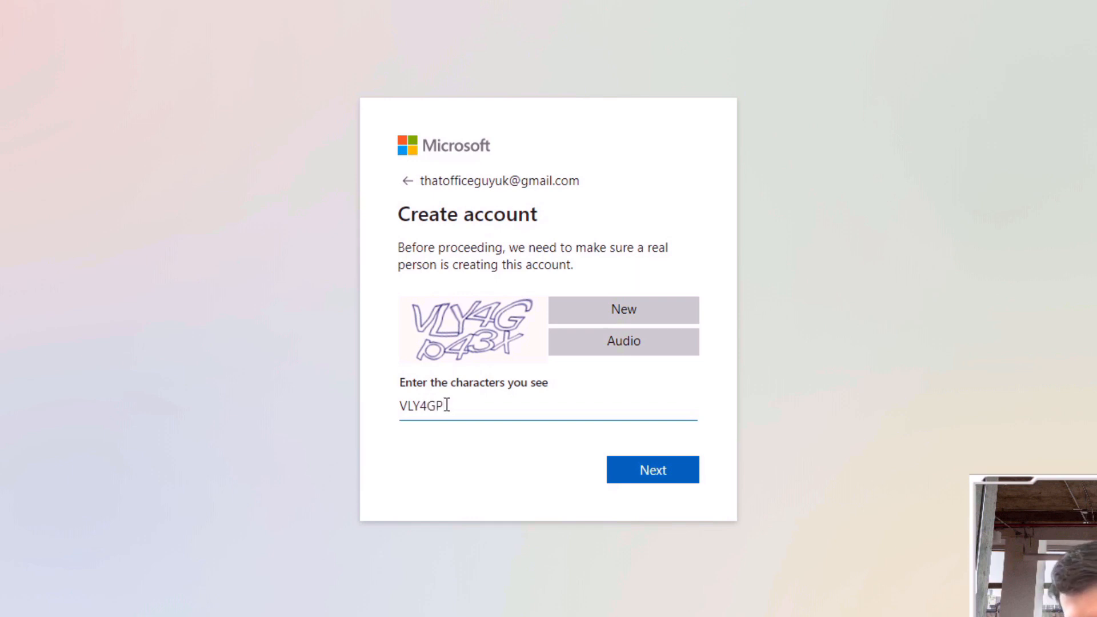
text(43)
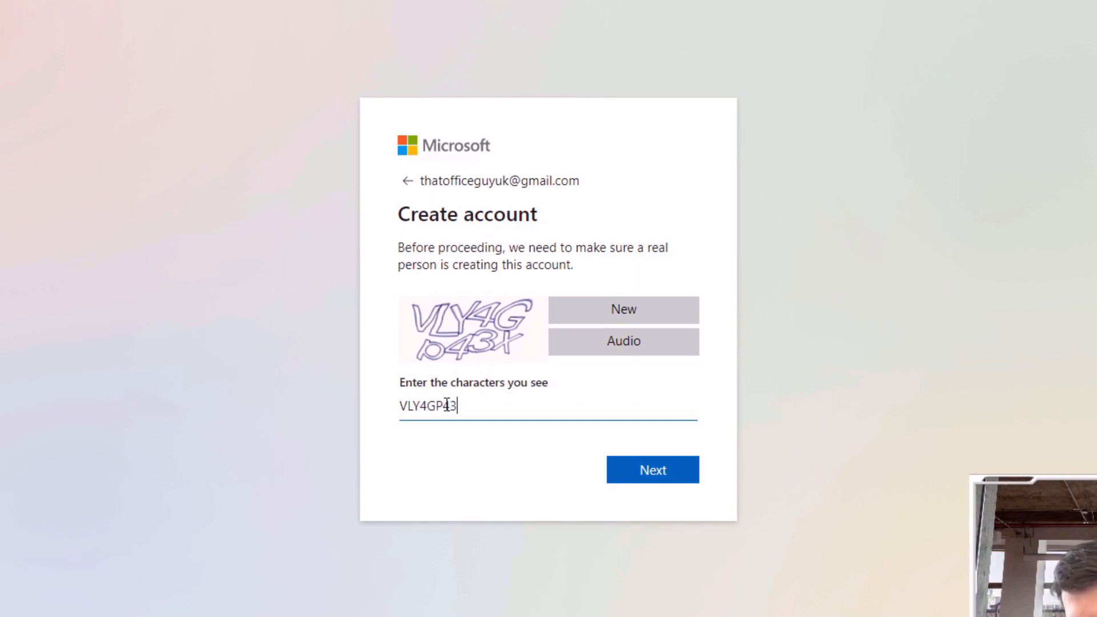
text(X)
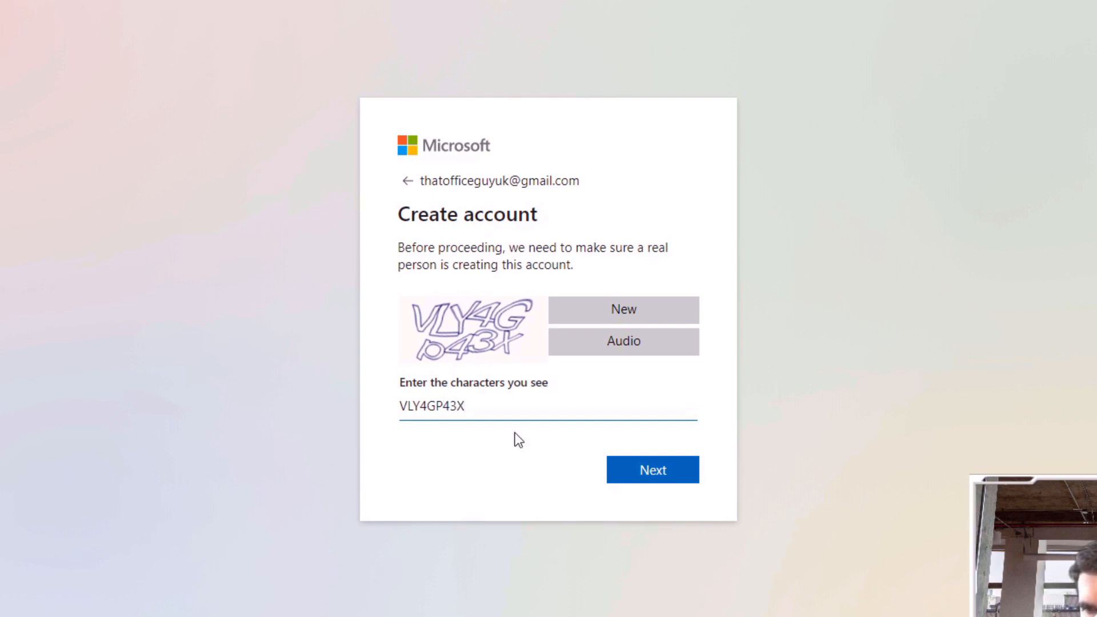
click(651, 470)
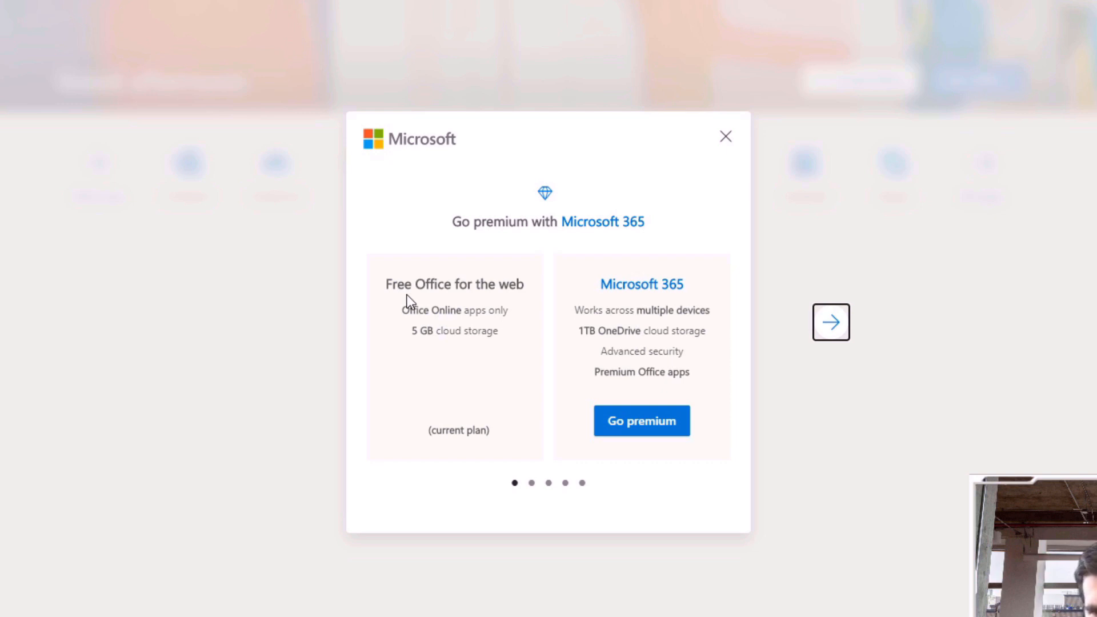
mouse_move(416, 330)
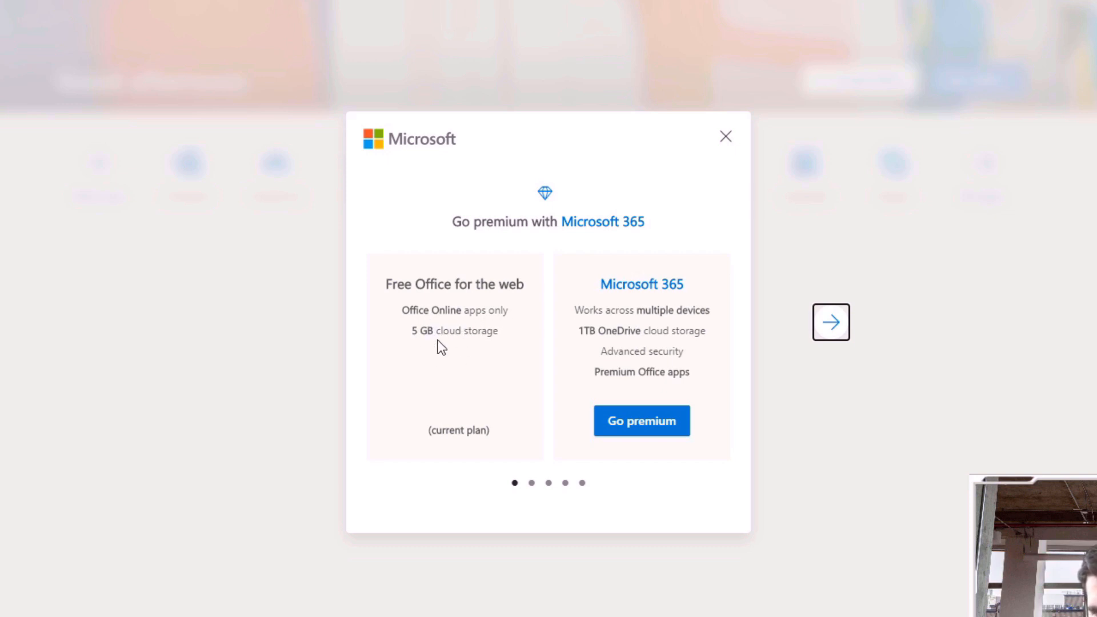
mouse_move(650, 216)
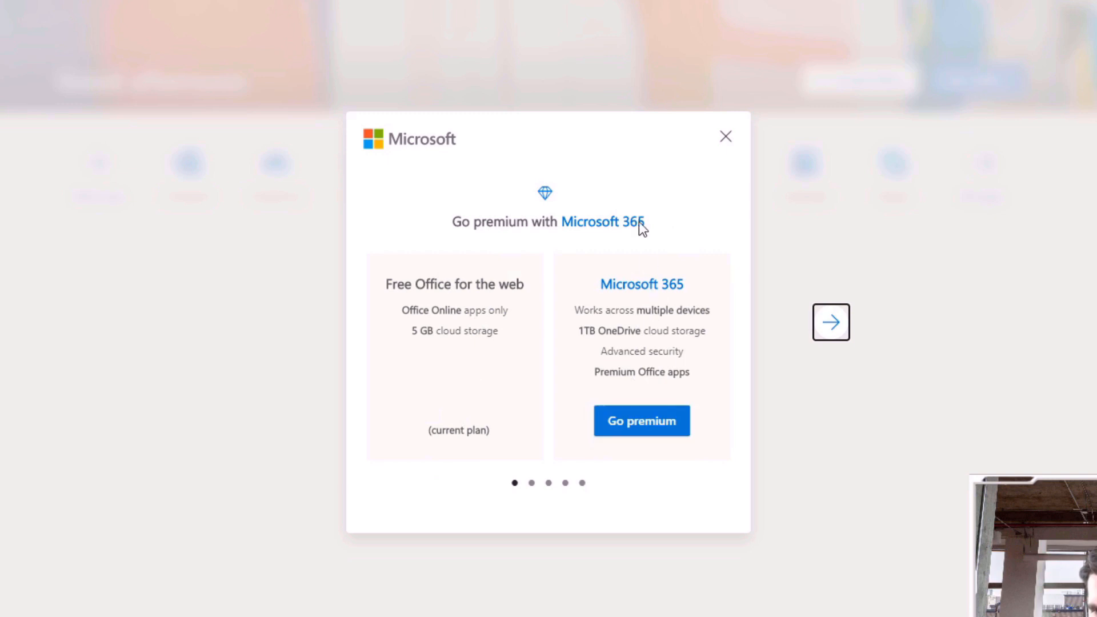
mouse_move(737, 148)
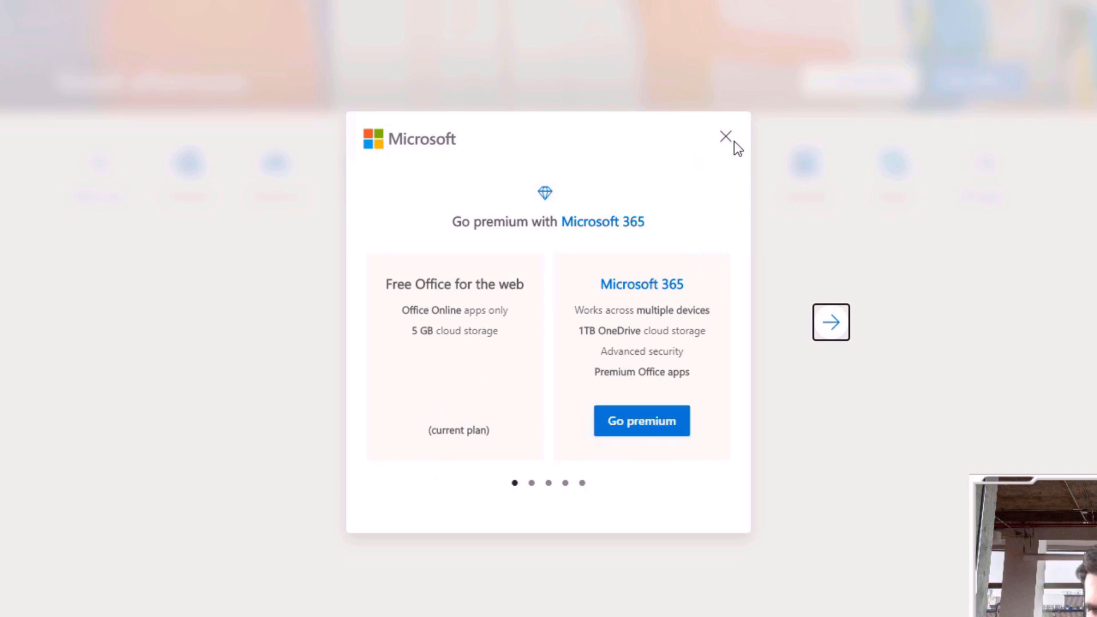
Advance through every welcome slide and finish on the Office home page
click(831, 323)
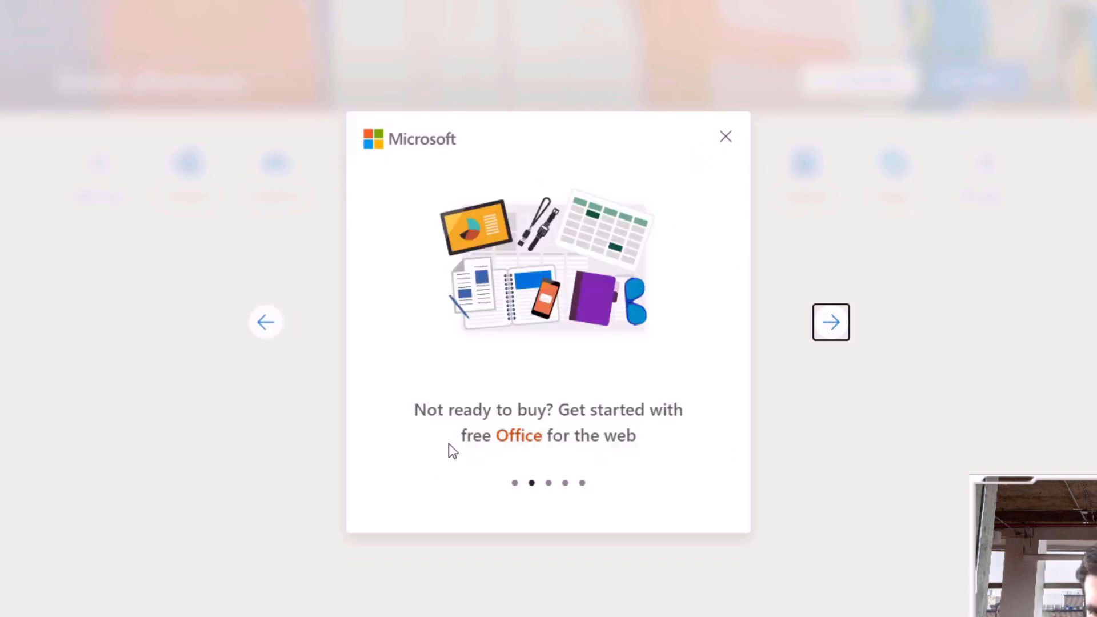
mouse_move(811, 360)
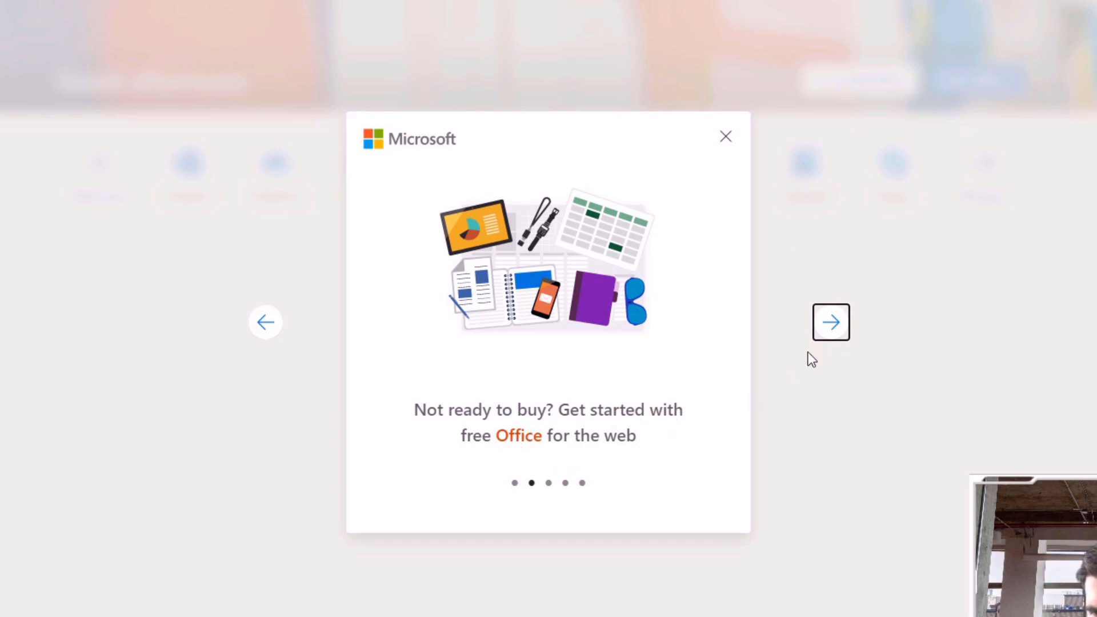
click(831, 322)
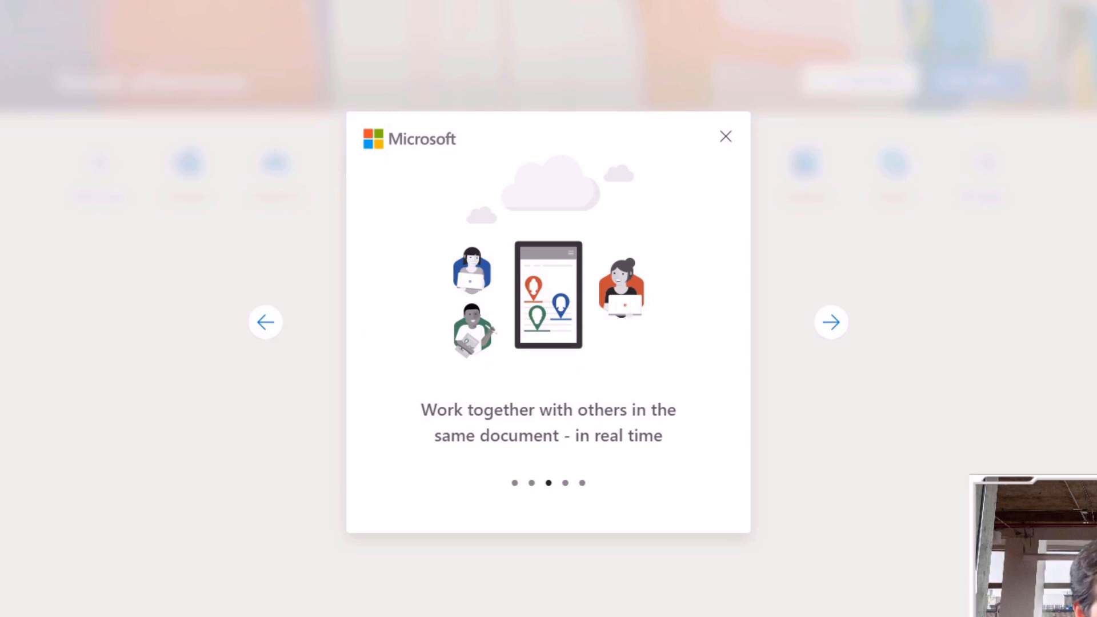
mouse_move(526, 339)
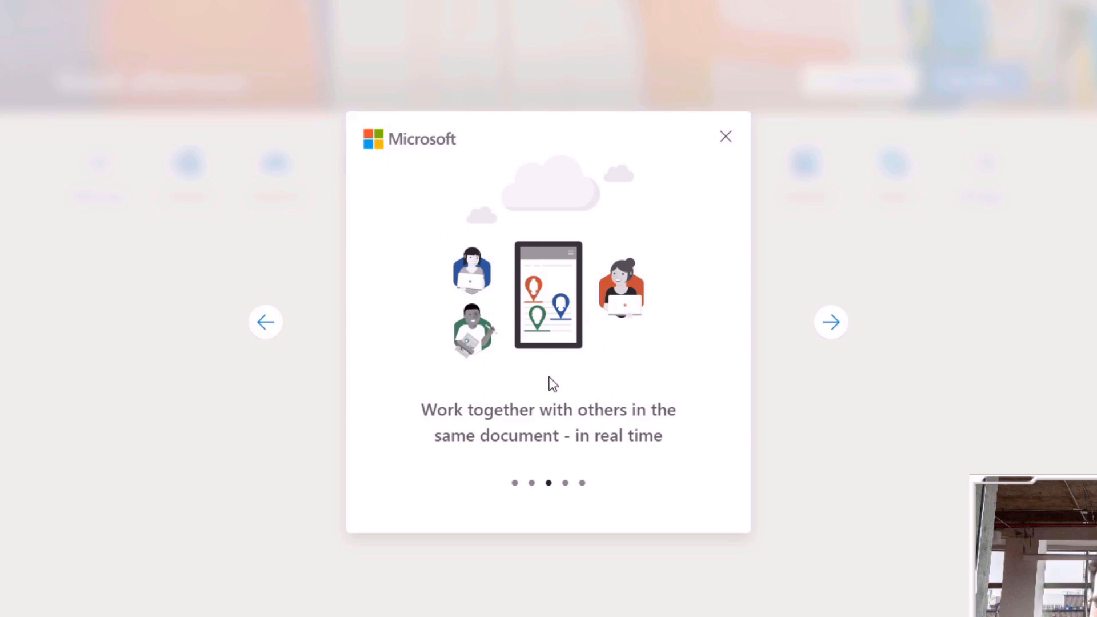
mouse_move(731, 333)
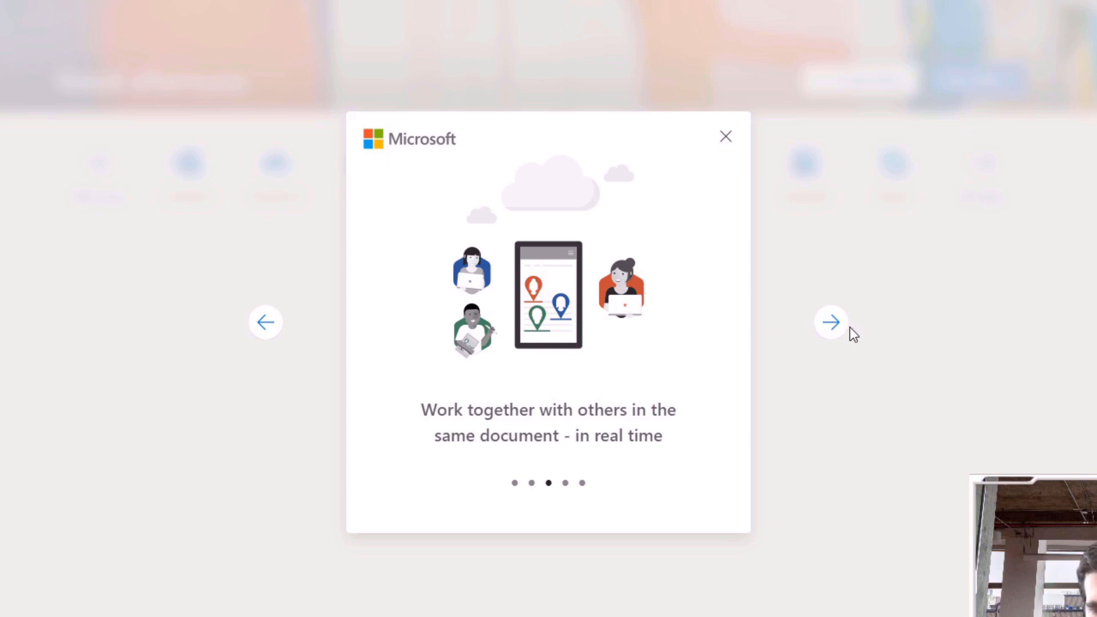
mouse_move(831, 322)
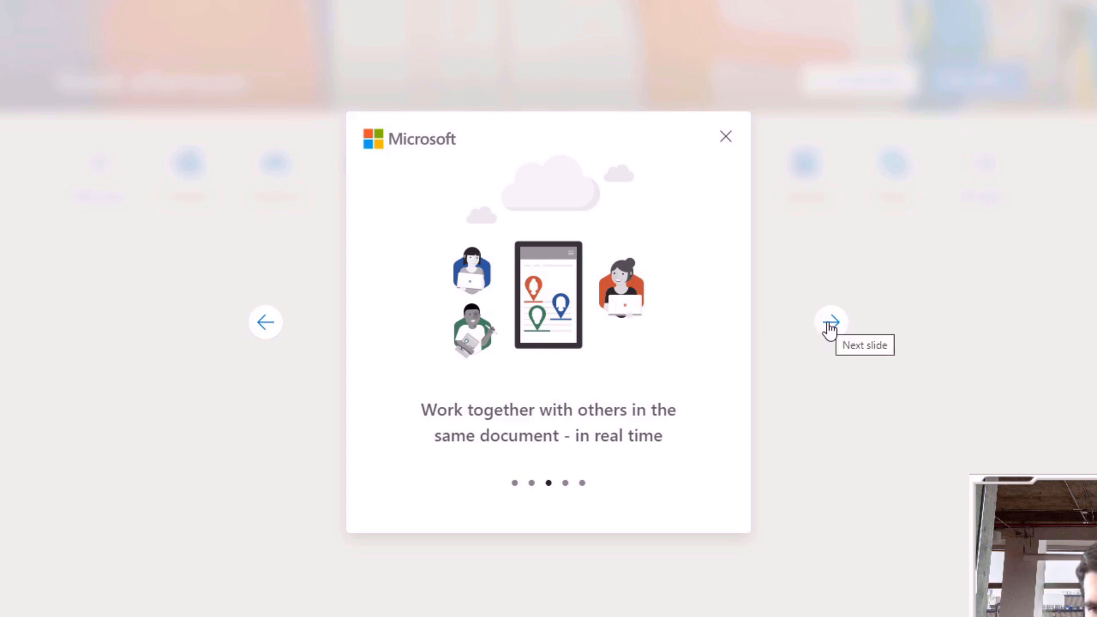
mouse_move(832, 327)
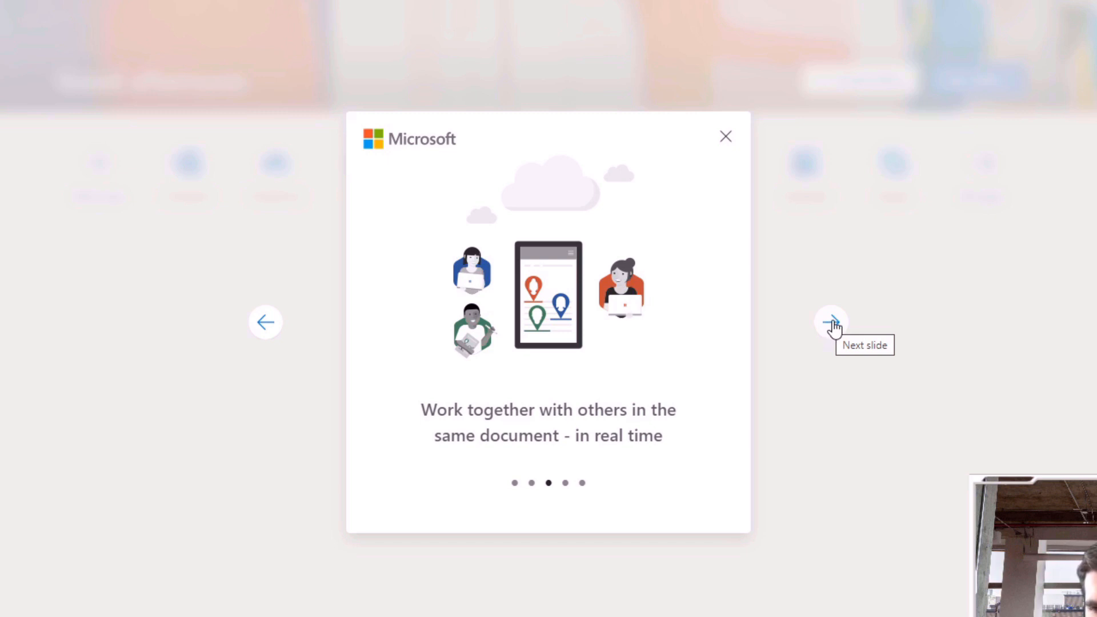
click(831, 322)
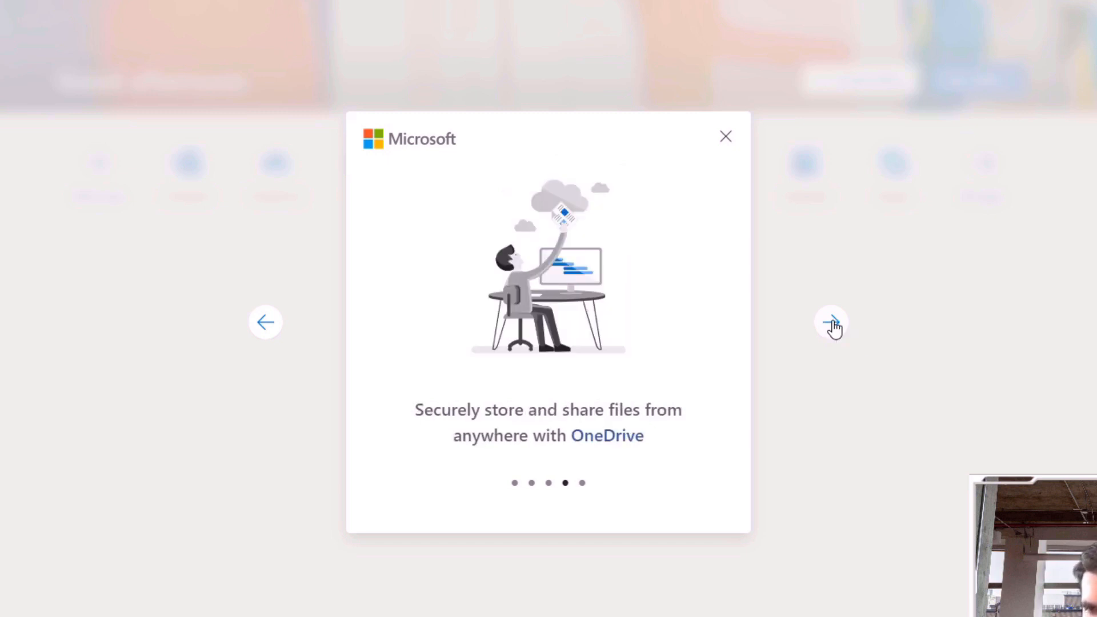
mouse_move(858, 321)
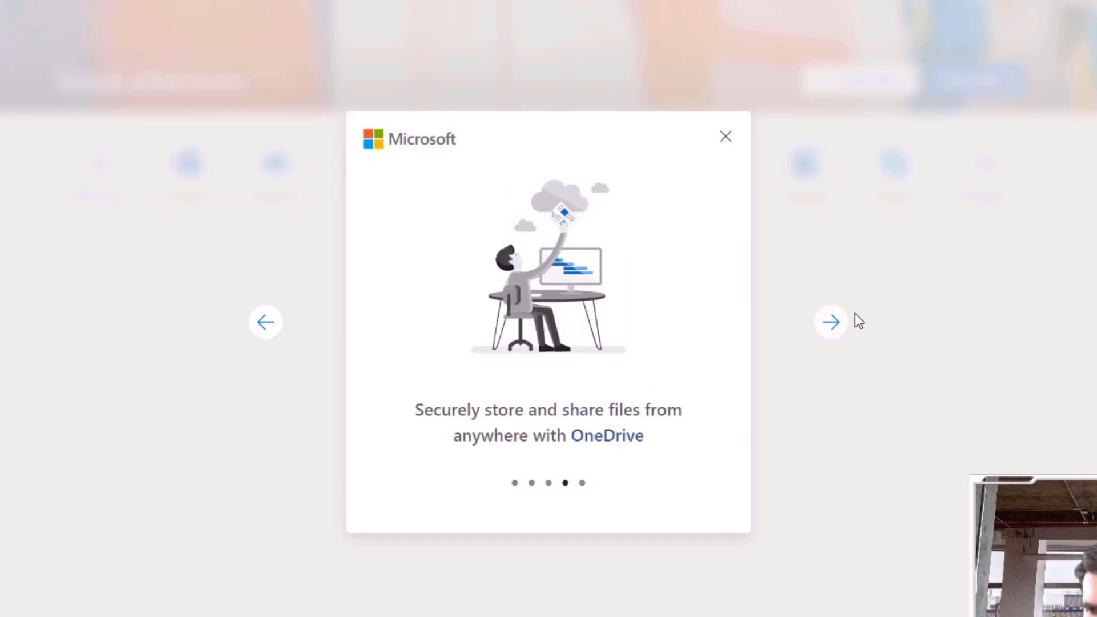
click(831, 322)
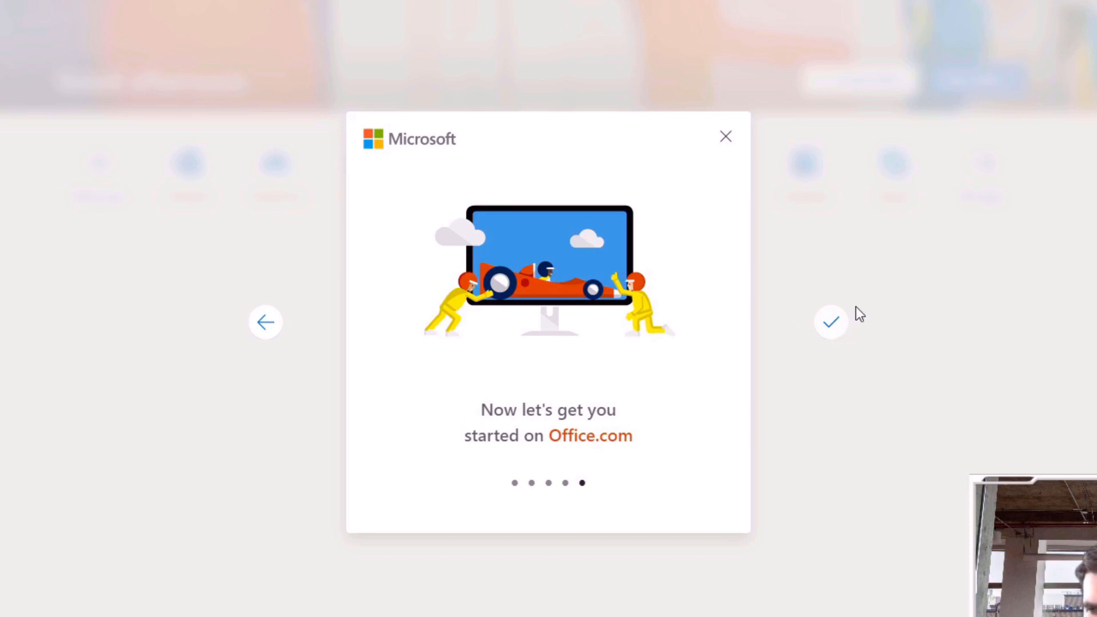
click(831, 322)
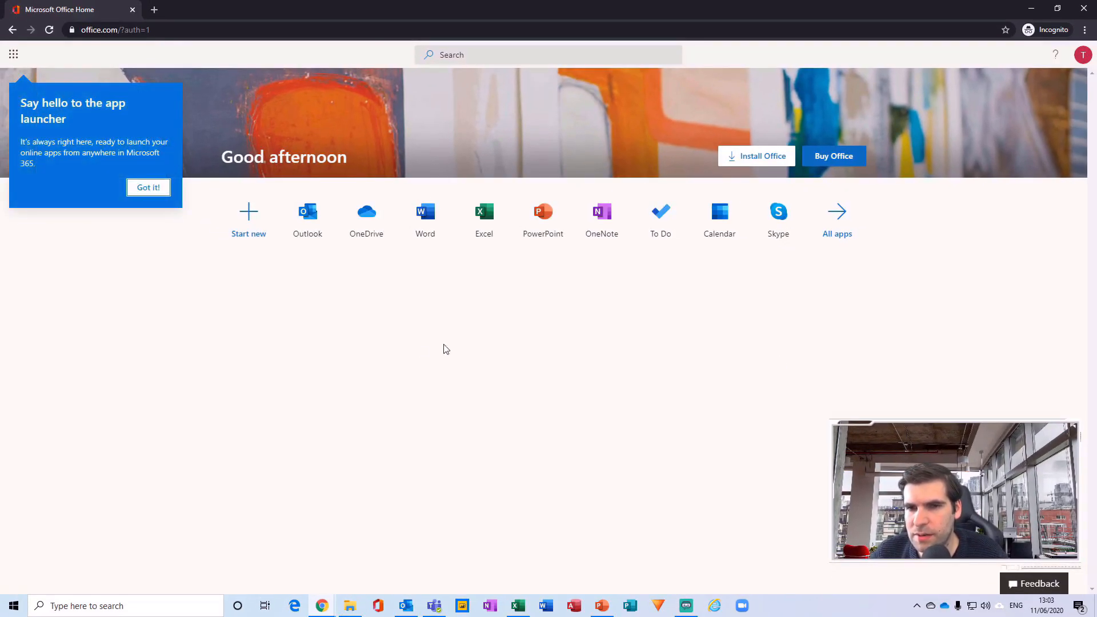
Dismiss the app launcher tip and show all Microsoft 365 apps
click(147, 186)
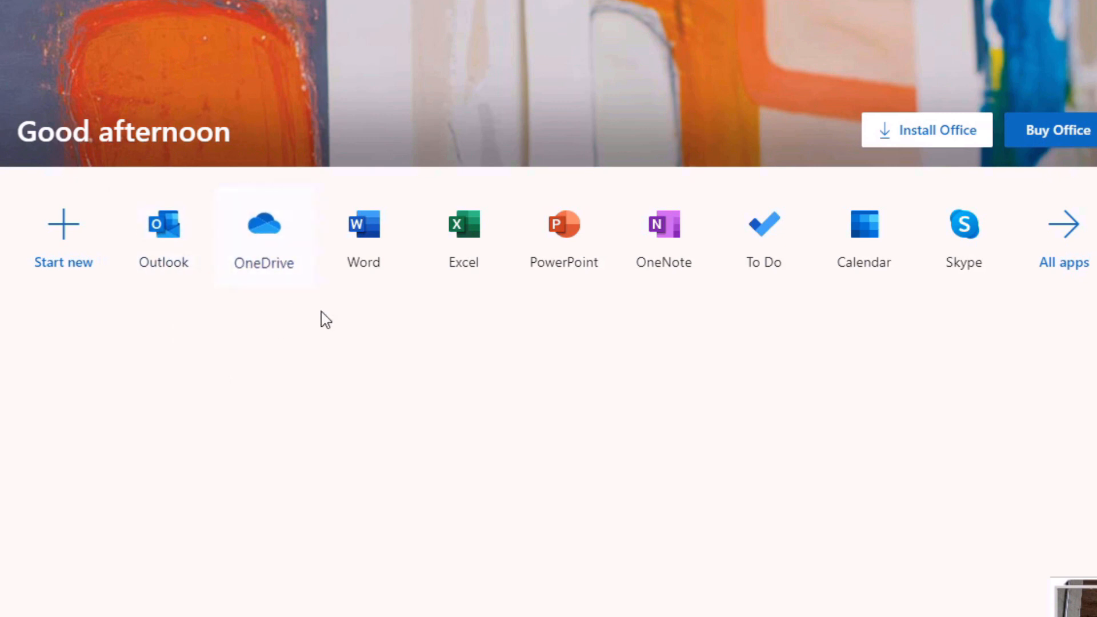
mouse_move(663, 237)
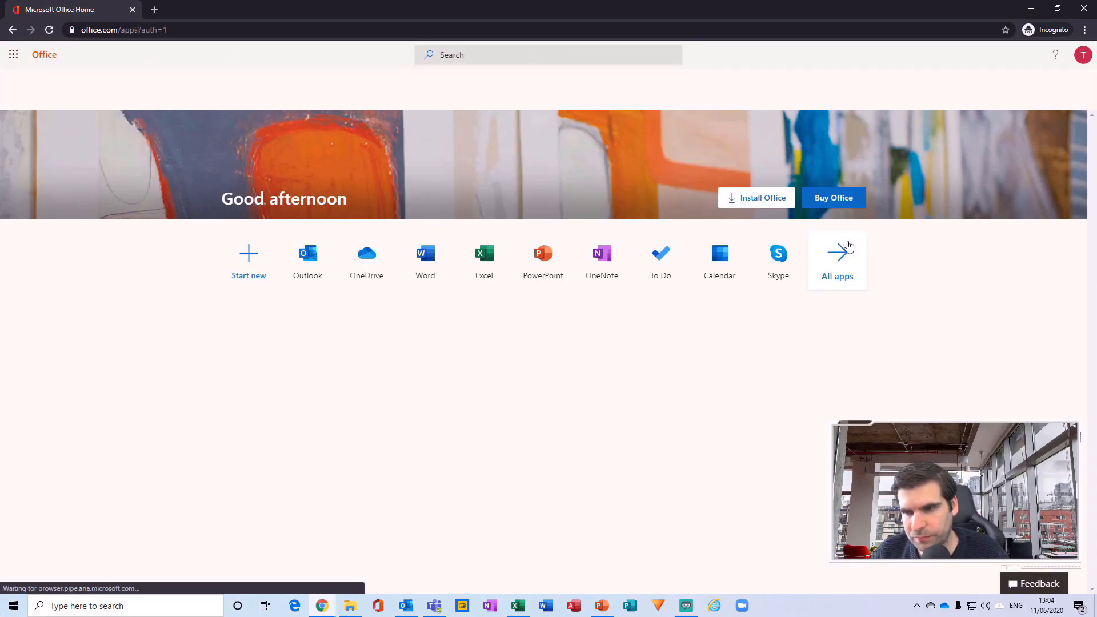
click(837, 251)
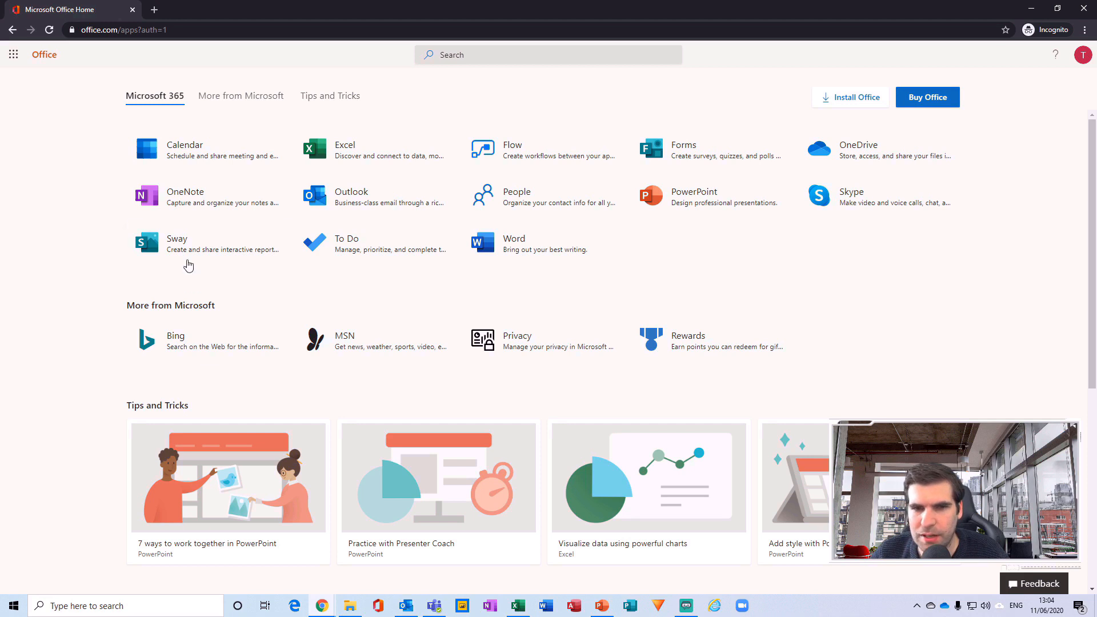
mouse_move(530, 207)
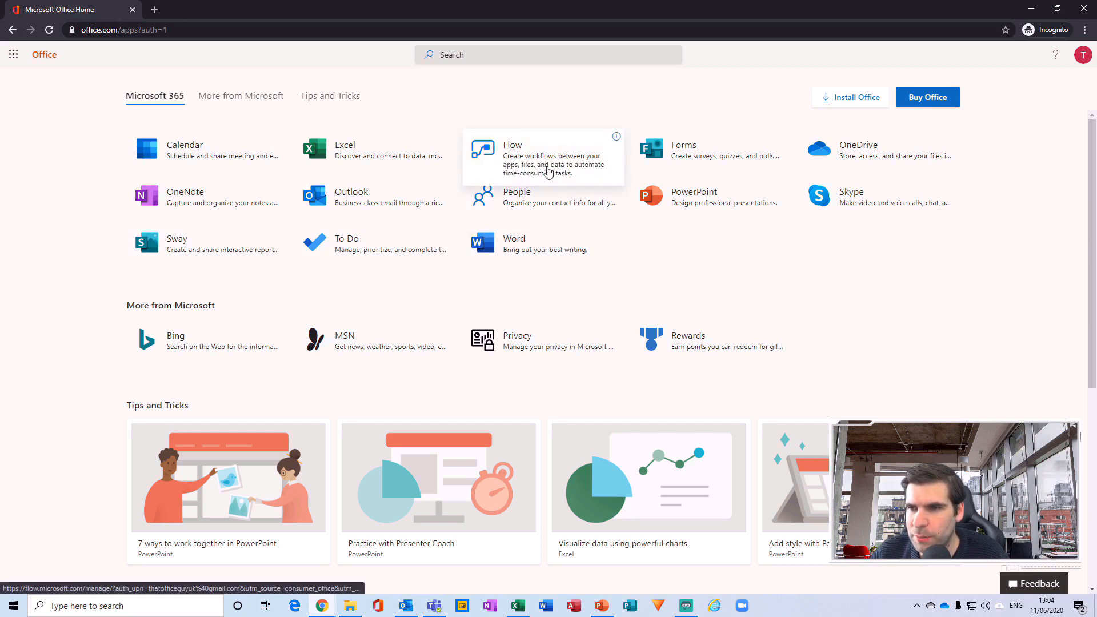
mouse_move(682, 315)
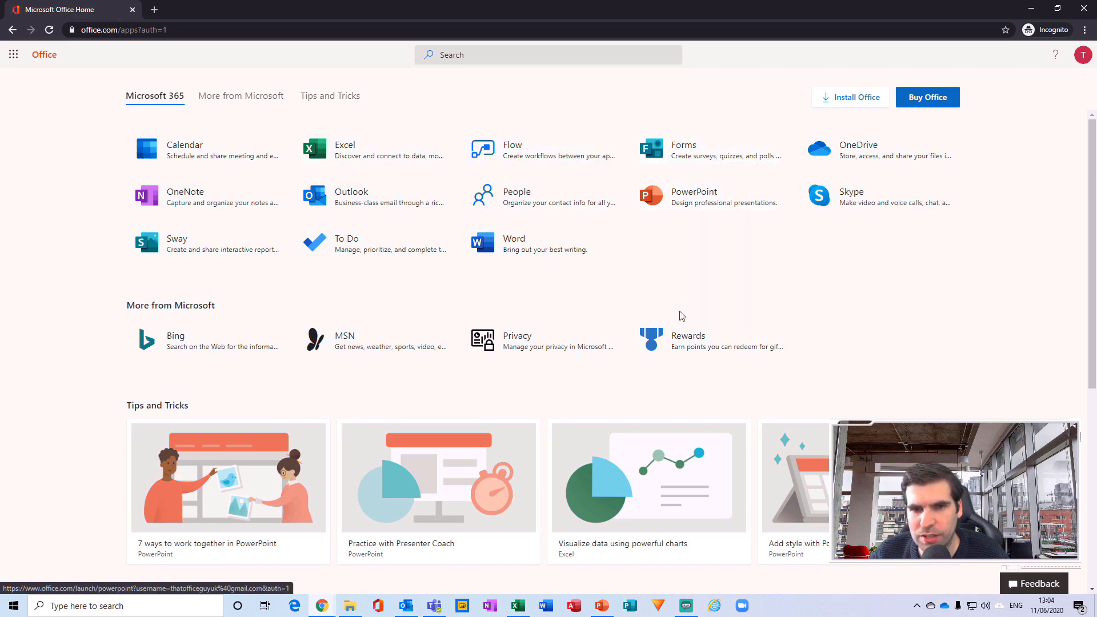
mouse_move(1019, 229)
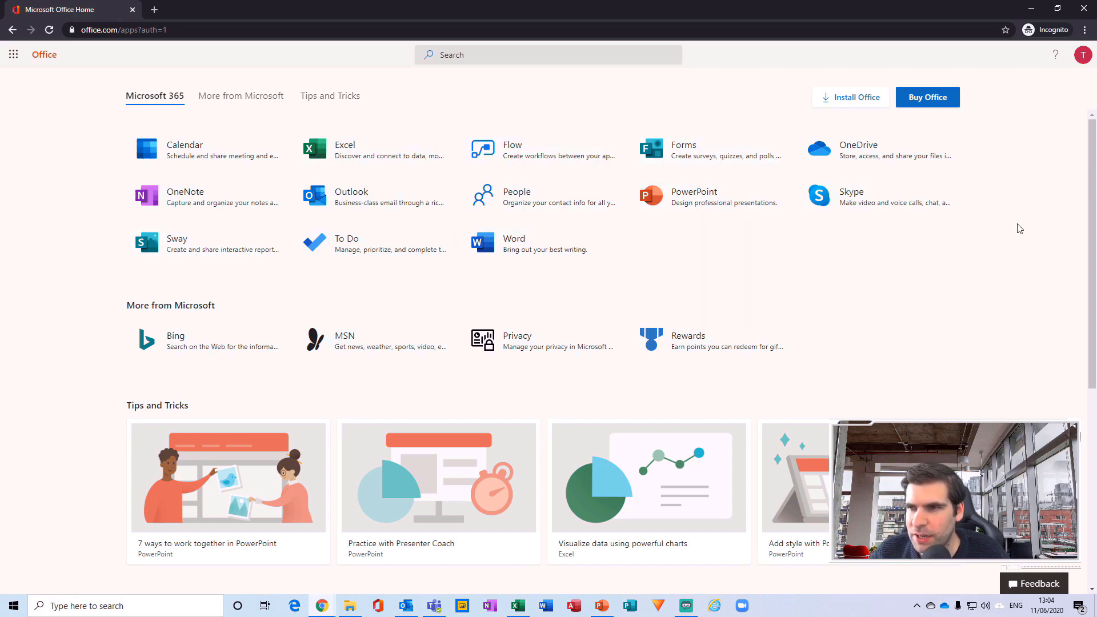
mouse_move(1003, 245)
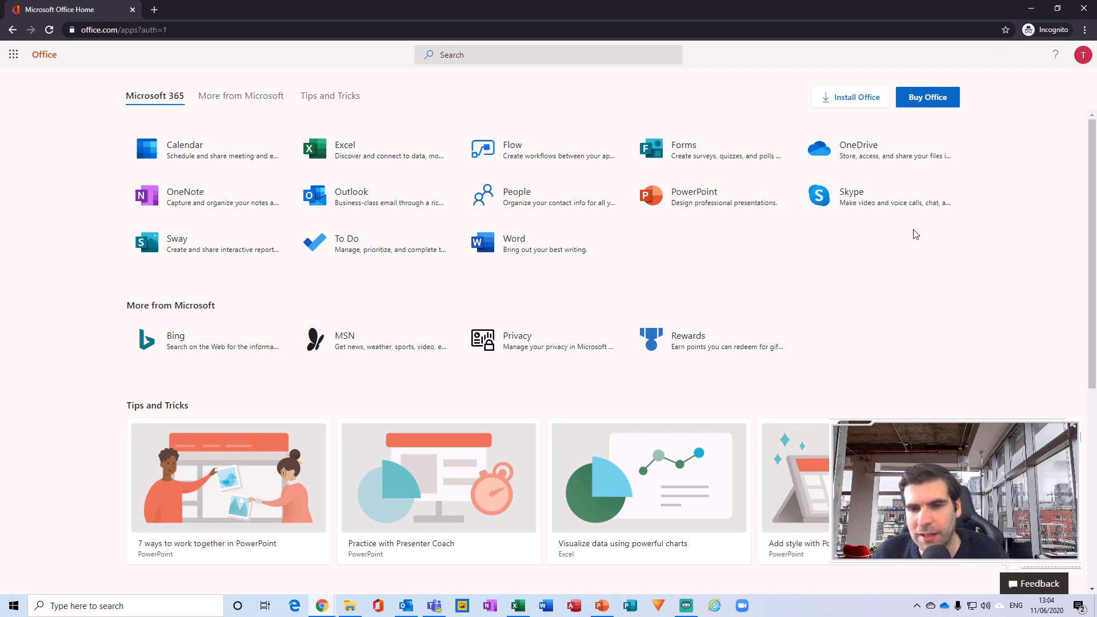
mouse_move(261, 260)
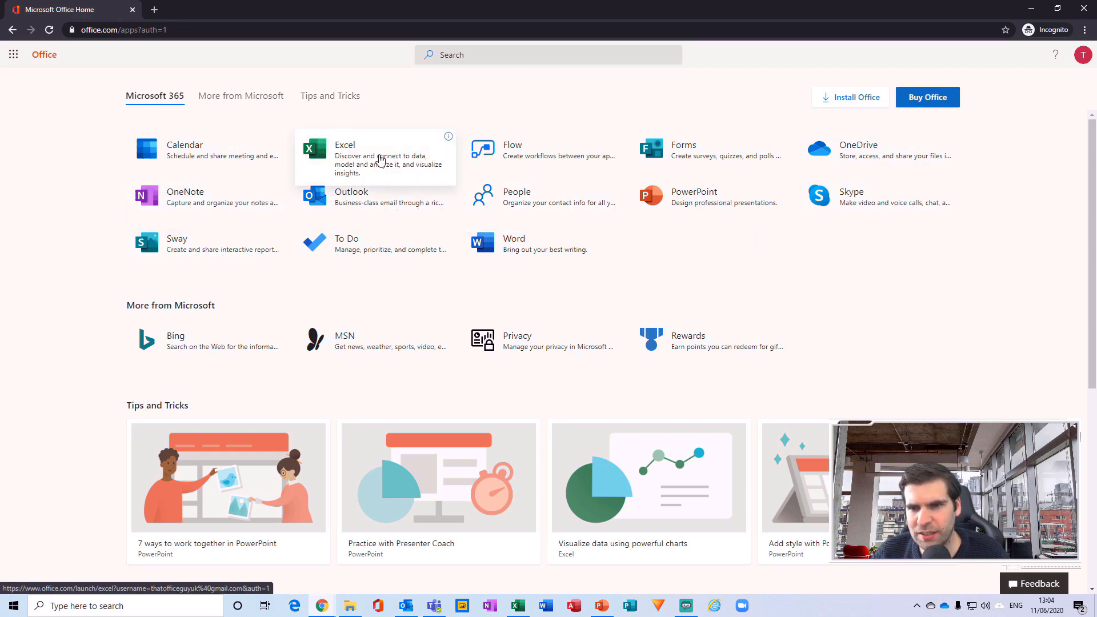
Launch Excel from the All apps page
click(344, 145)
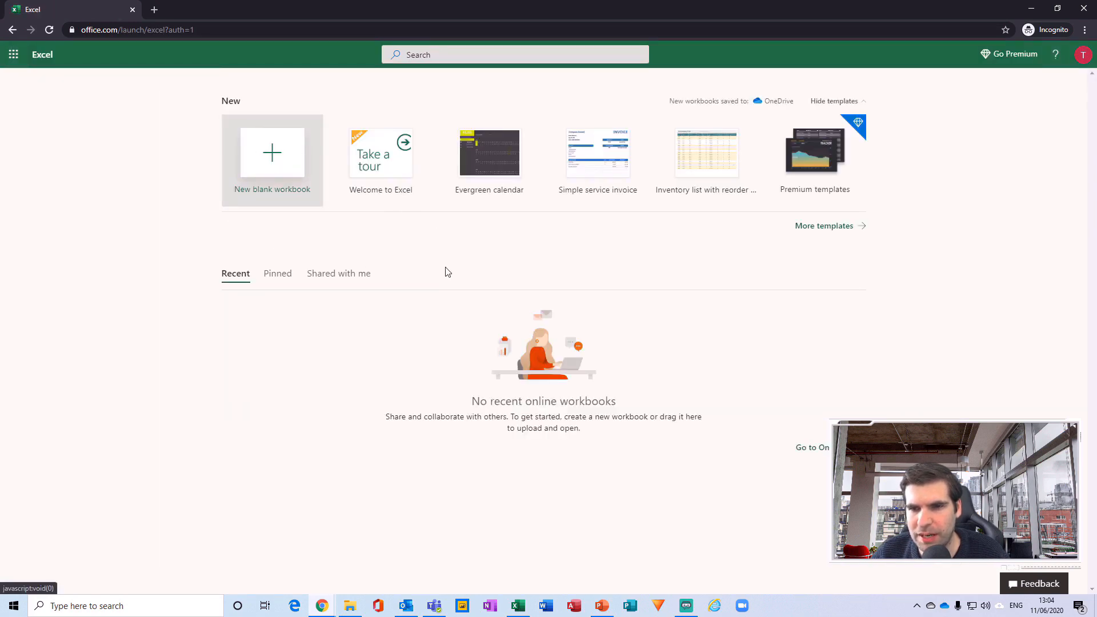
mouse_move(362, 216)
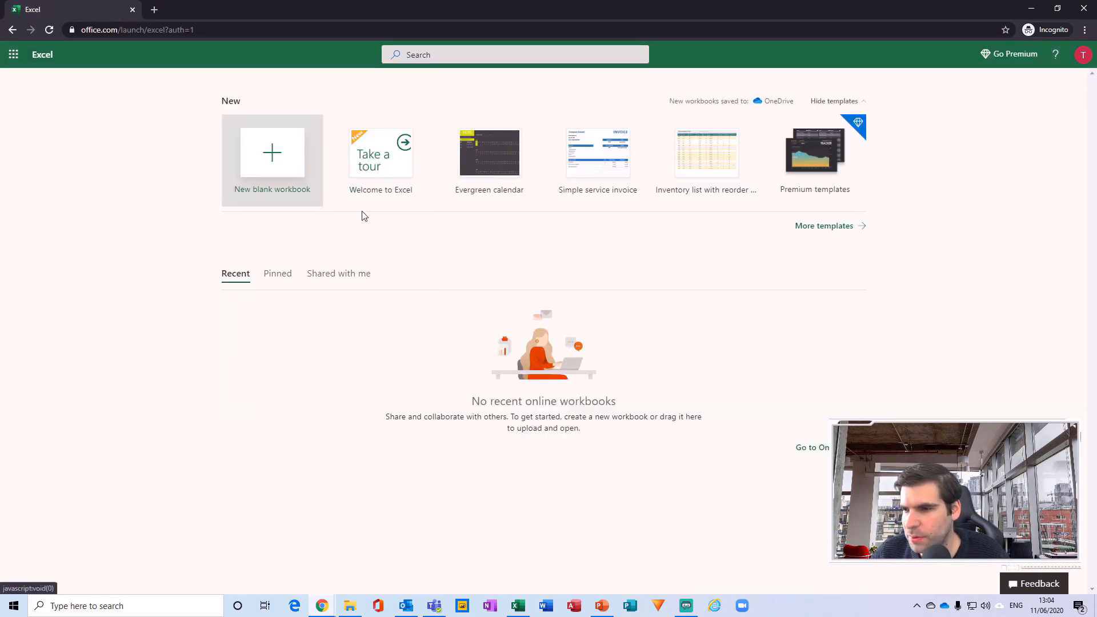
Create a new blank workbook from the Excel start page
click(272, 152)
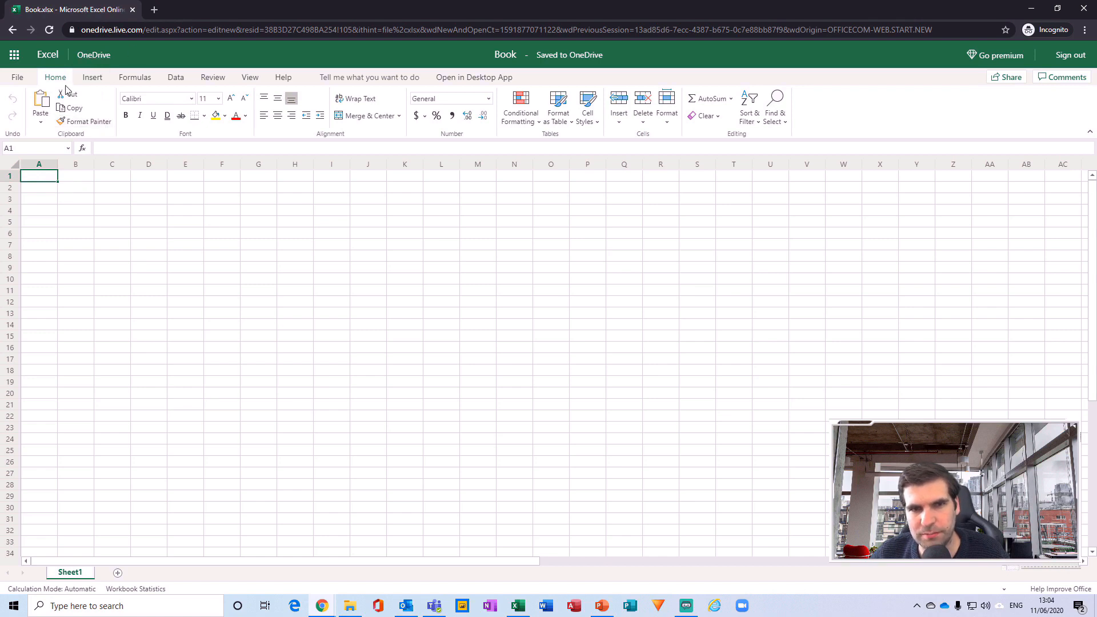
click(176, 77)
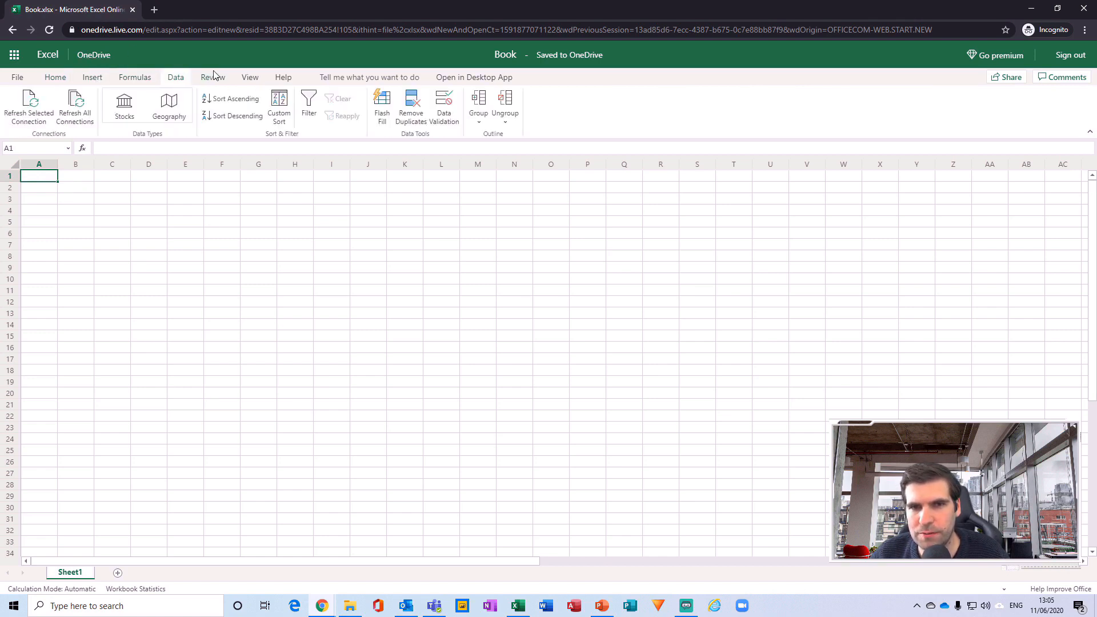
click(91, 76)
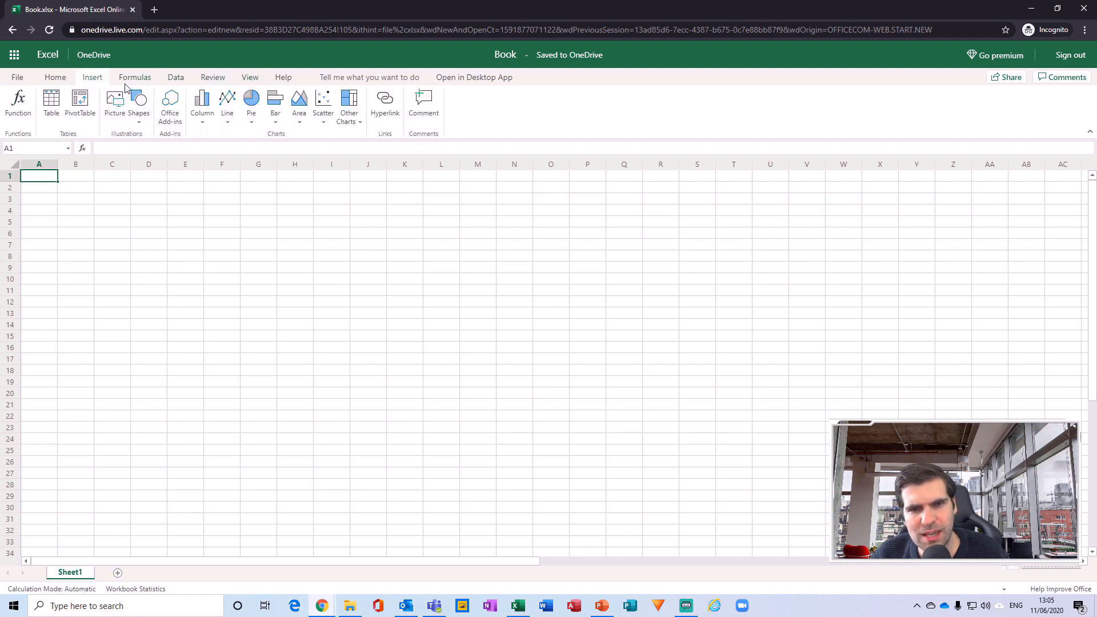
mouse_move(76, 80)
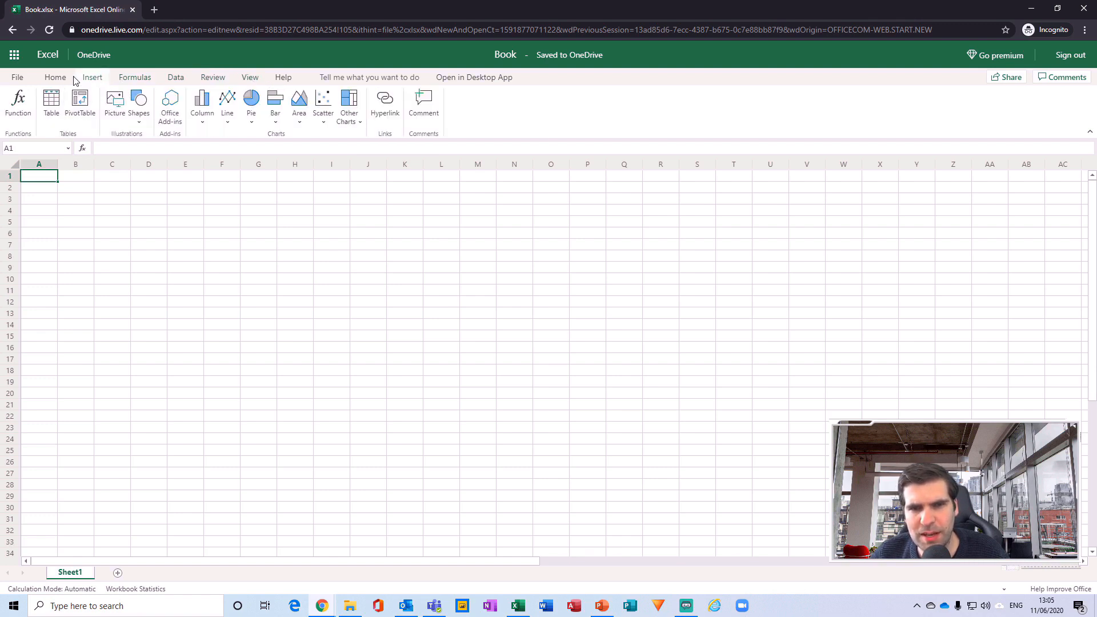
click(55, 76)
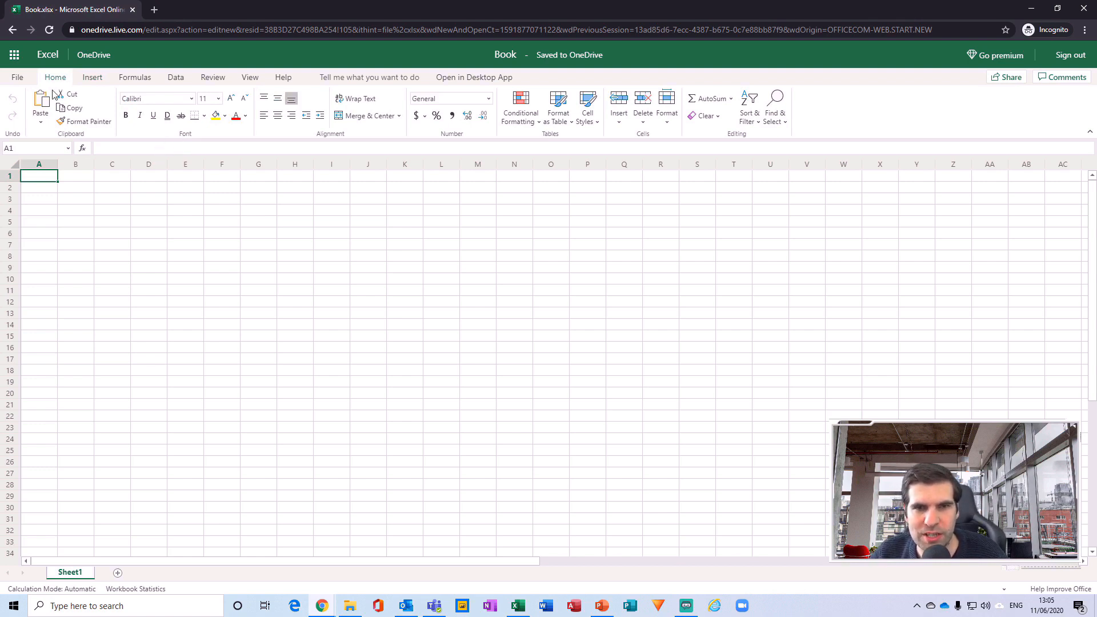
mouse_move(334, 290)
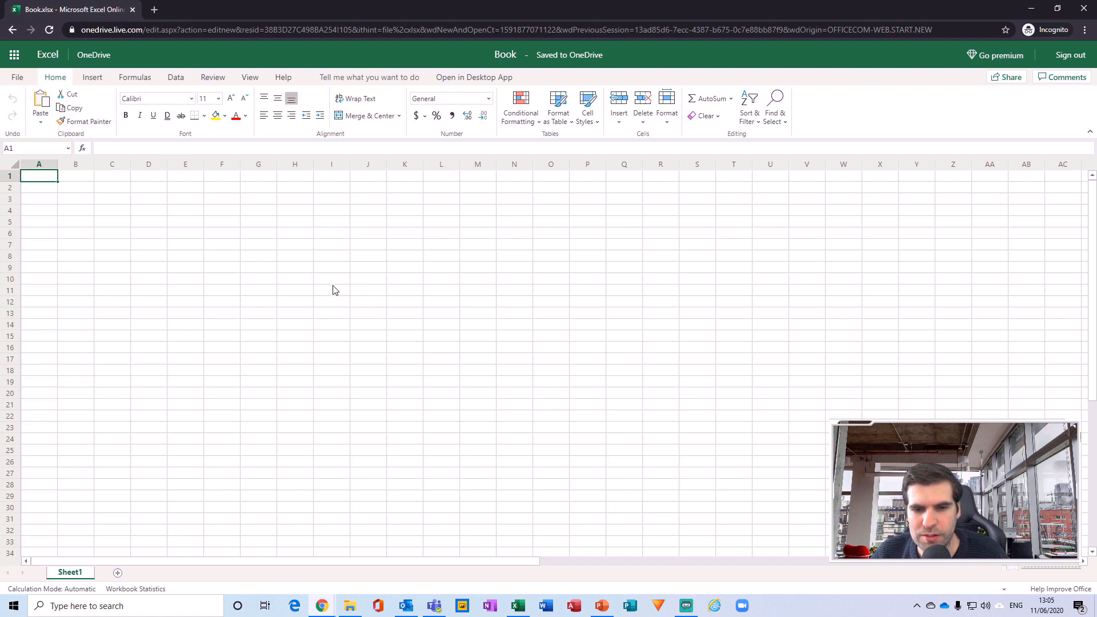
mouse_move(46, 50)
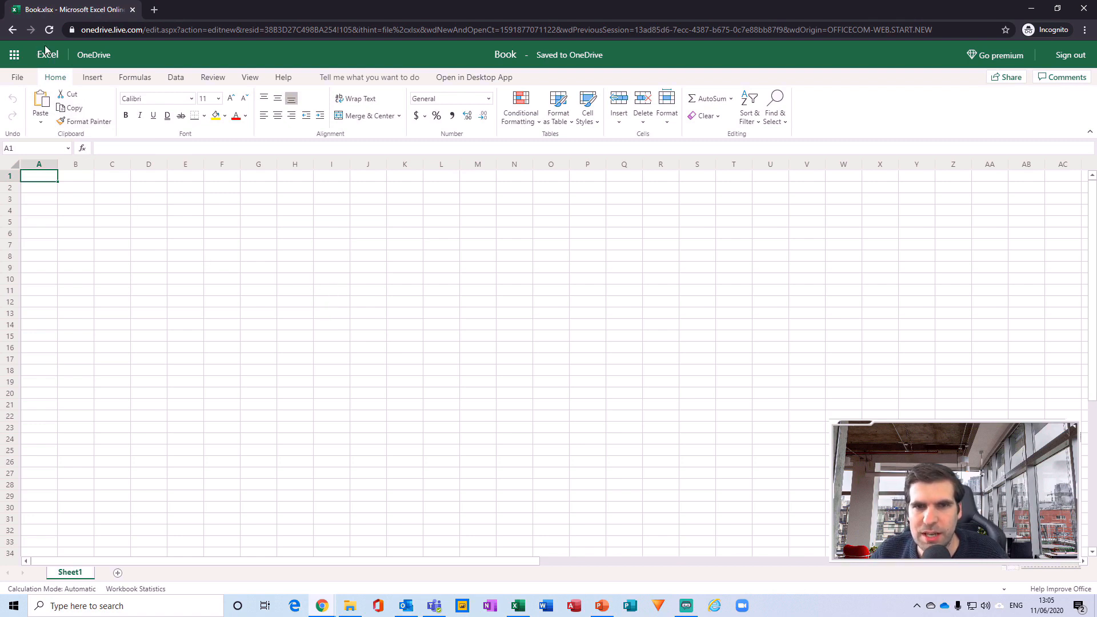
mouse_move(296, 259)
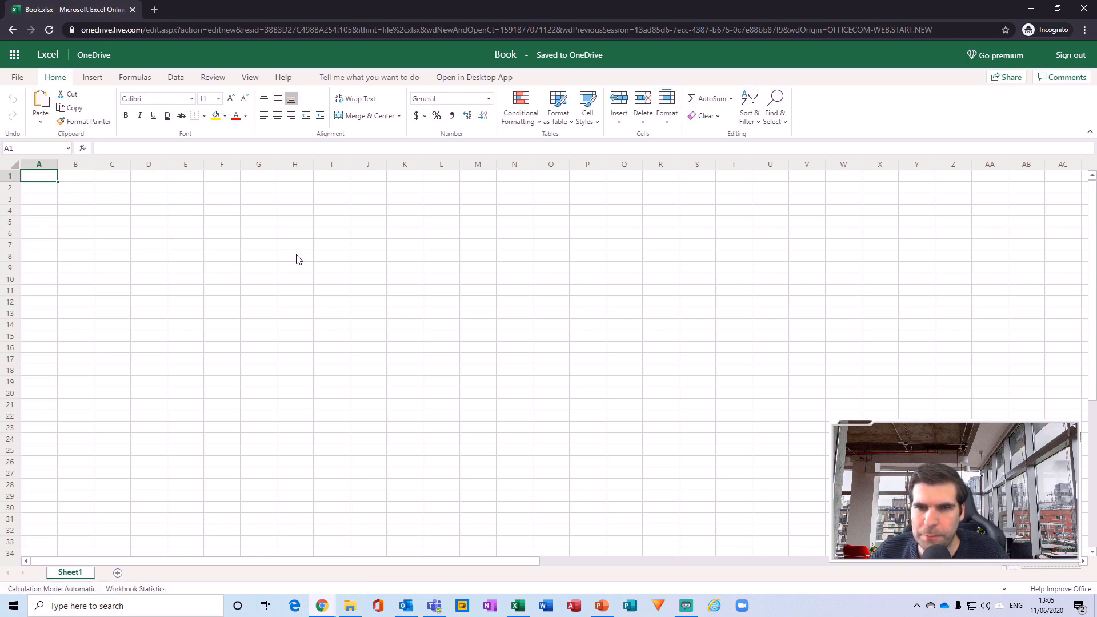
mouse_move(428, 238)
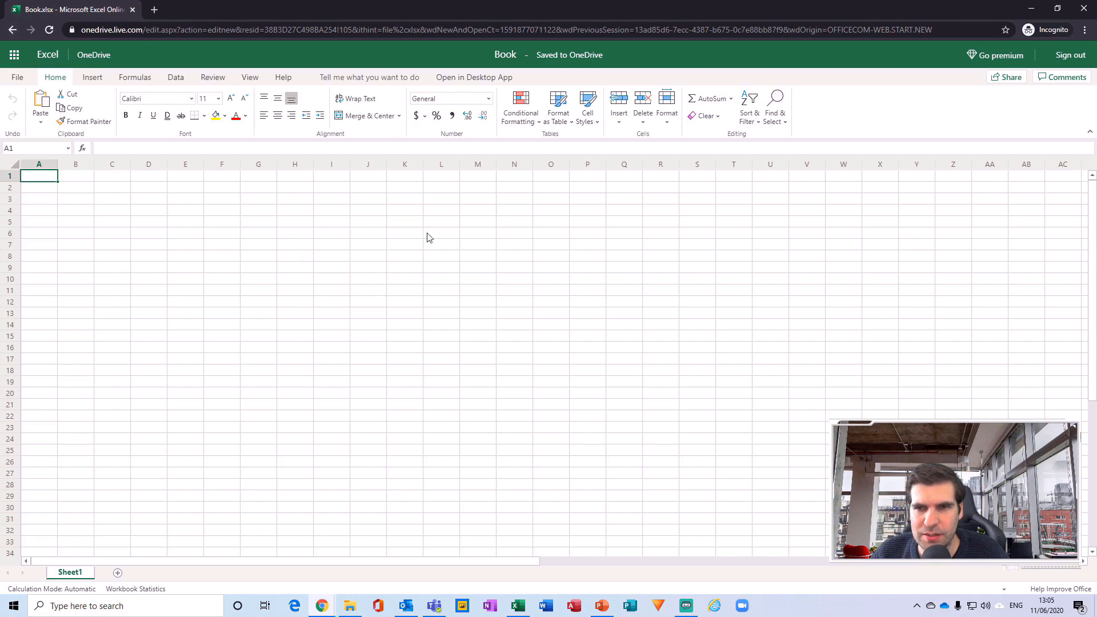
mouse_move(407, 292)
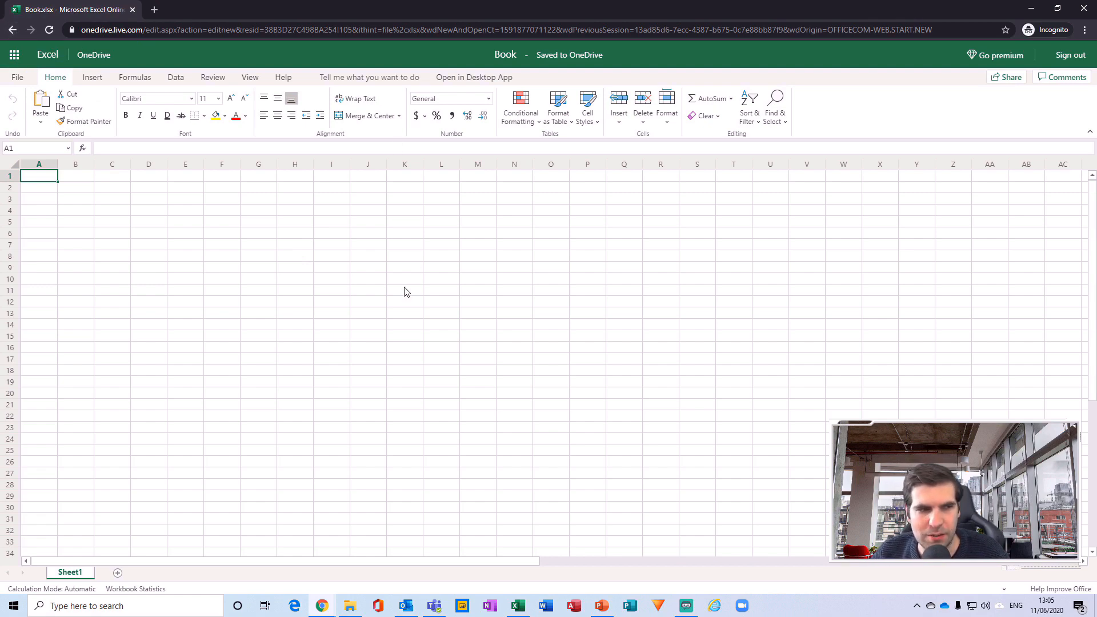